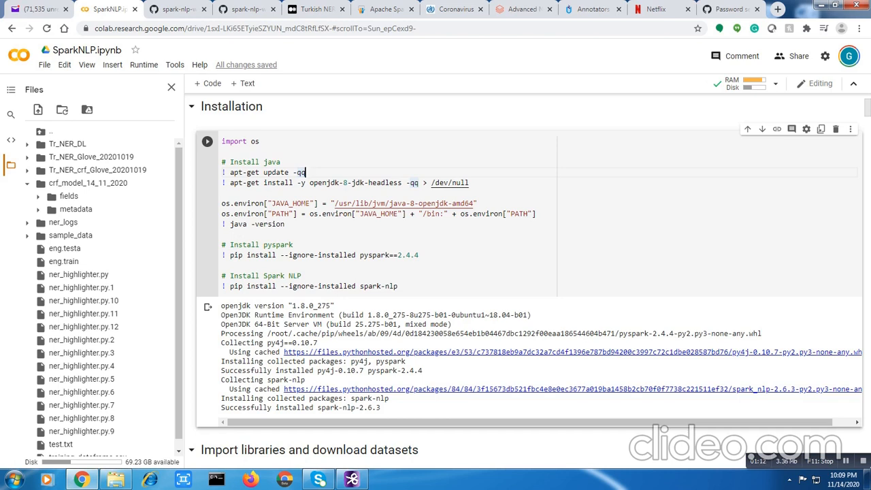
Step: Select the word Pipeline in the Import libraries cell to reveal its docstring tooltip
scroll("down", 3)
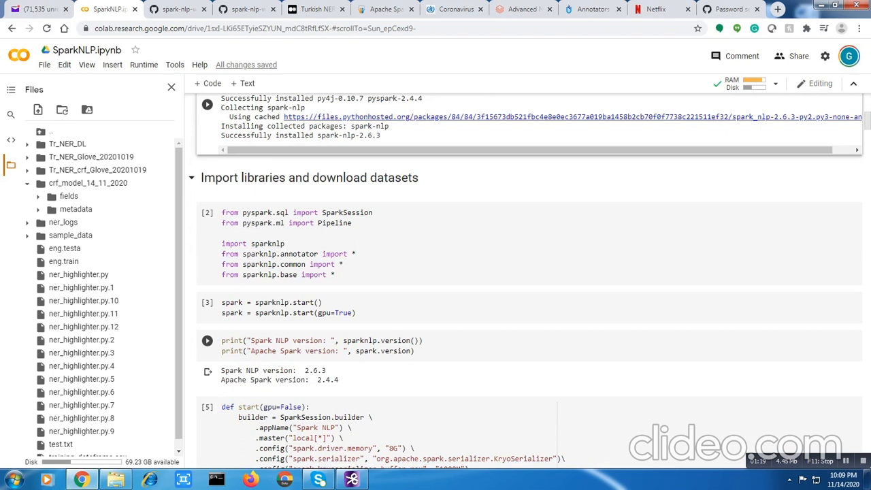
left_click(207, 213)
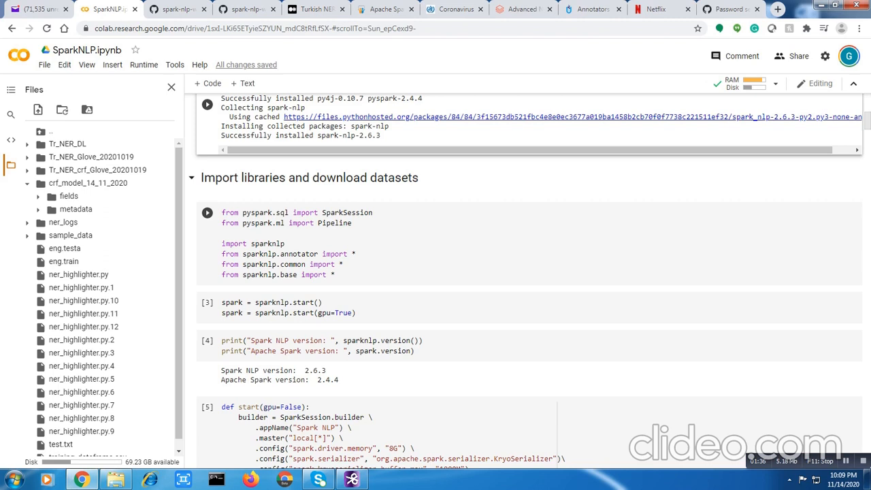
left_click(206, 212)
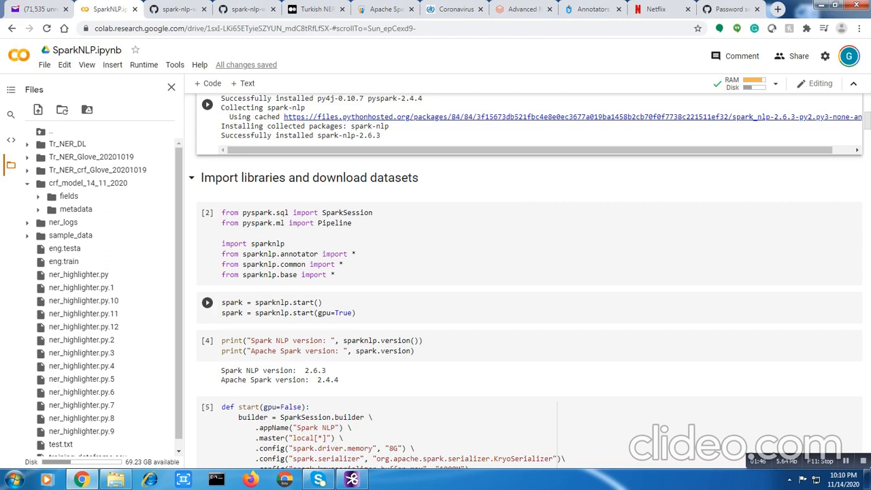
scroll("down", 3)
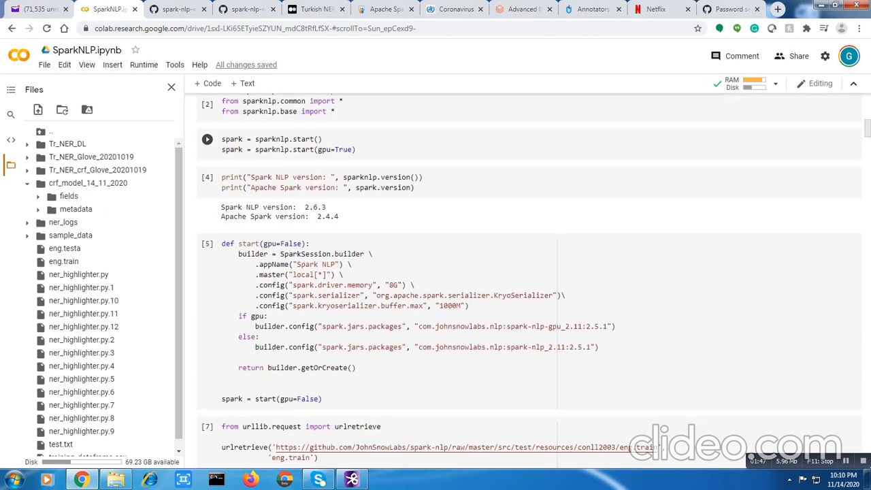
scroll("up", 3)
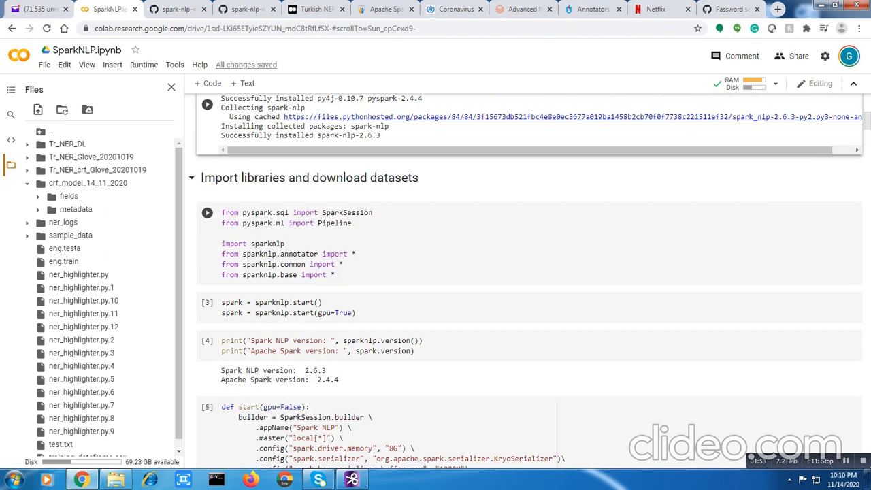
double_click(346, 212)
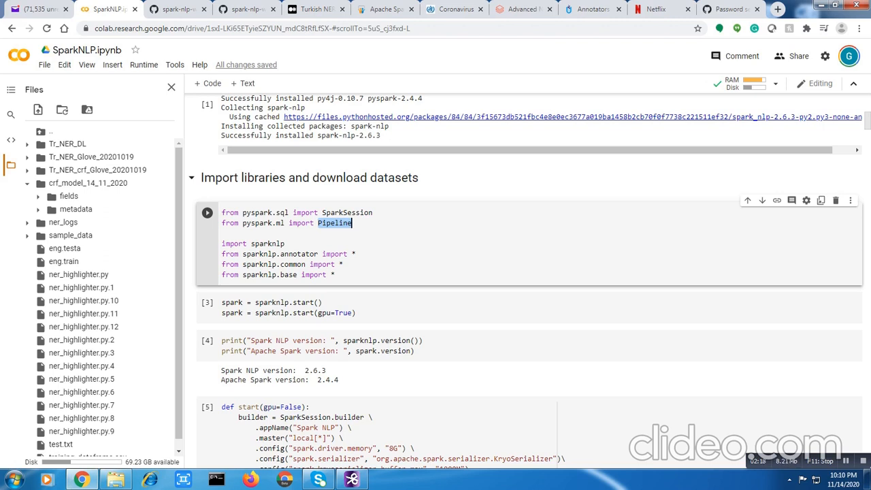
mouse_move(335, 223)
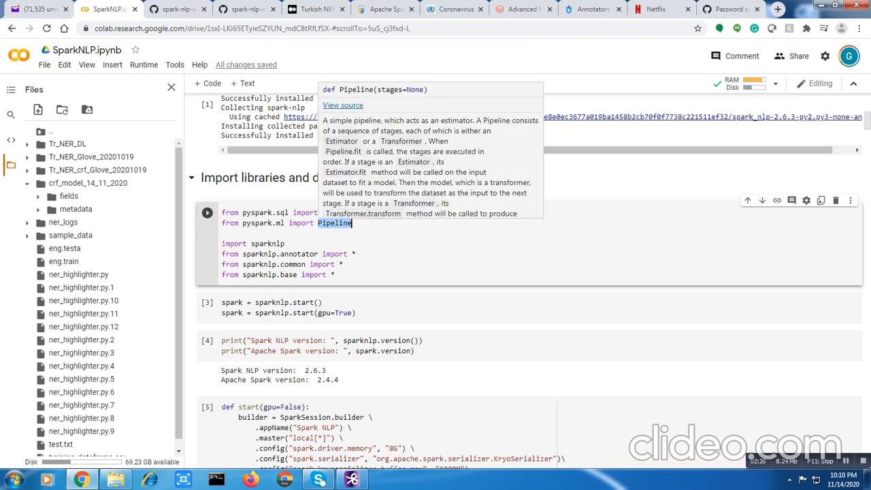
scroll("down", 3)
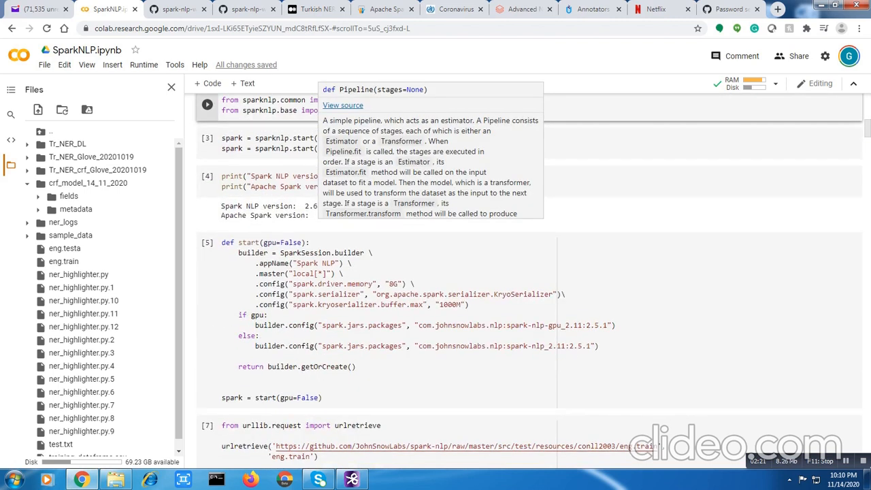
Step: Scroll down to the cell loading the NCBI disease training CSV and its CoNLL conversion
scroll("down", 3)
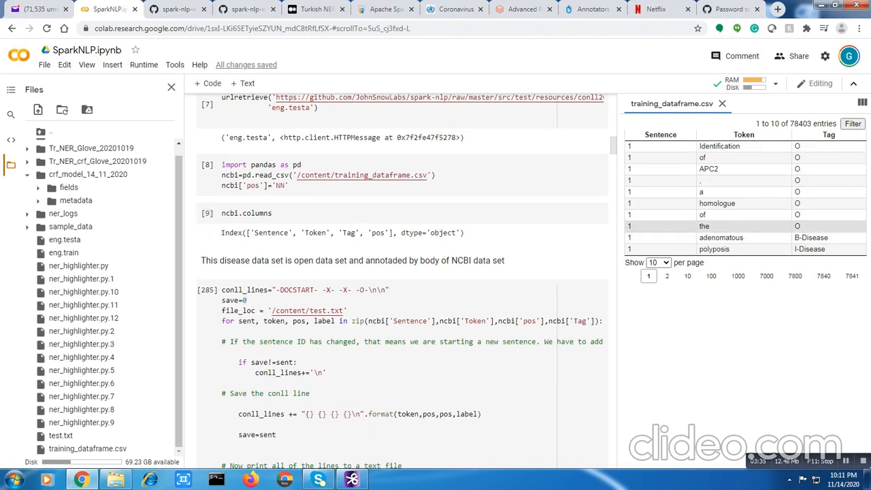
scroll("down", 3)
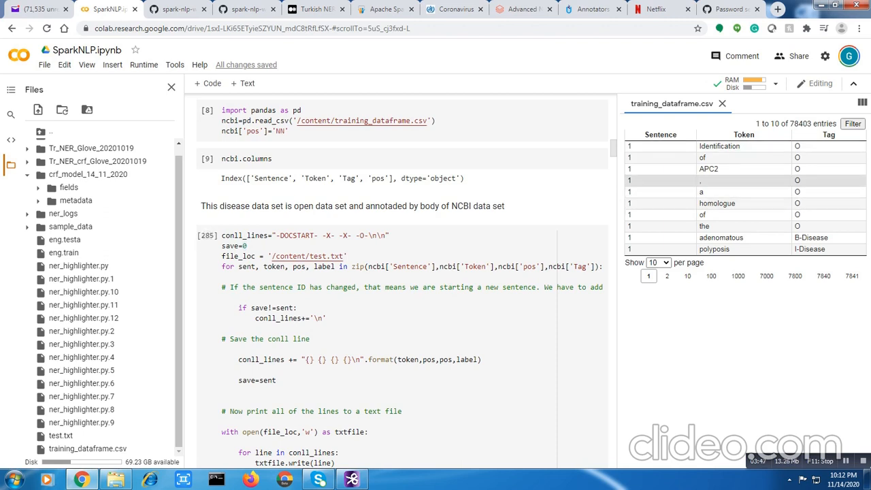
left_click(207, 234)
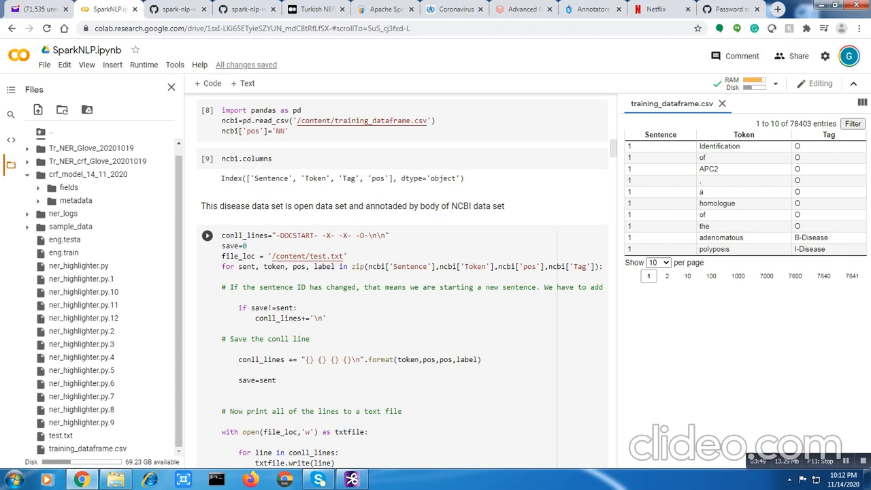
scroll("down", 3)
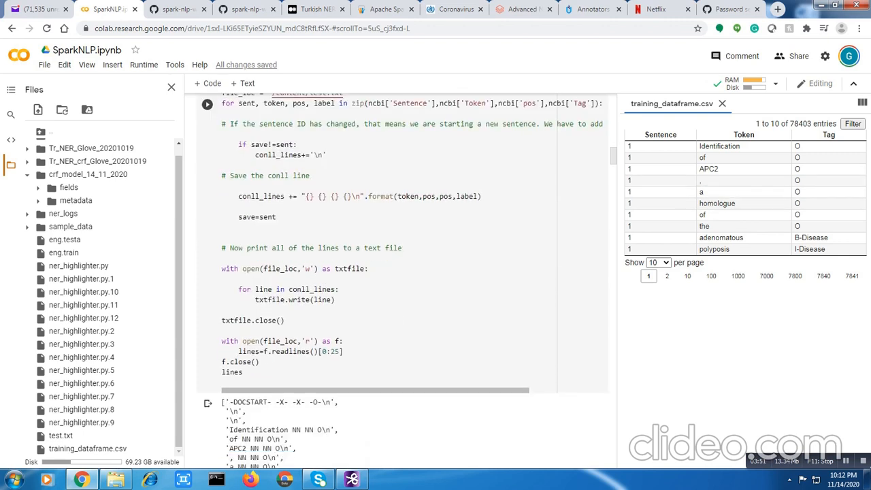
scroll("down", 3)
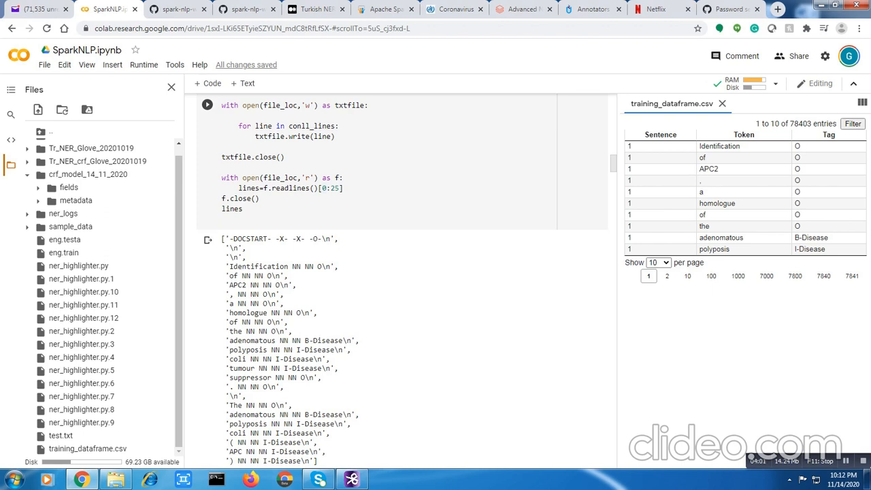
double_click(258, 265)
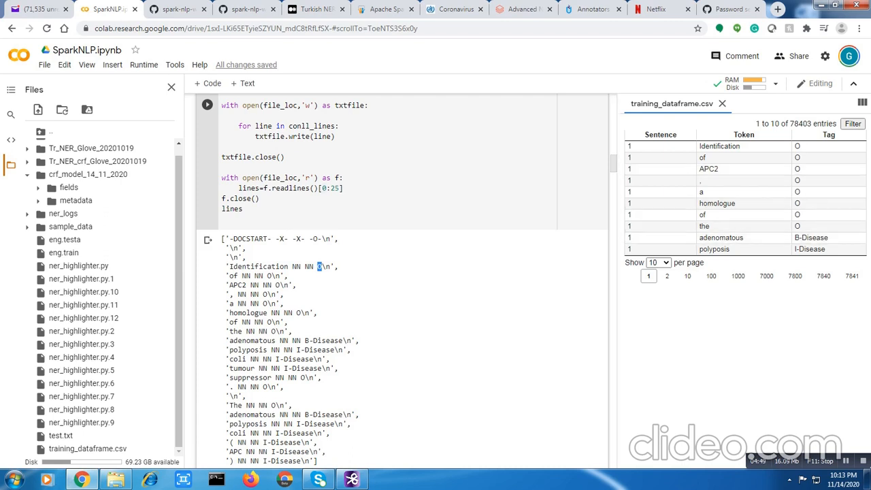
scroll("up", 3)
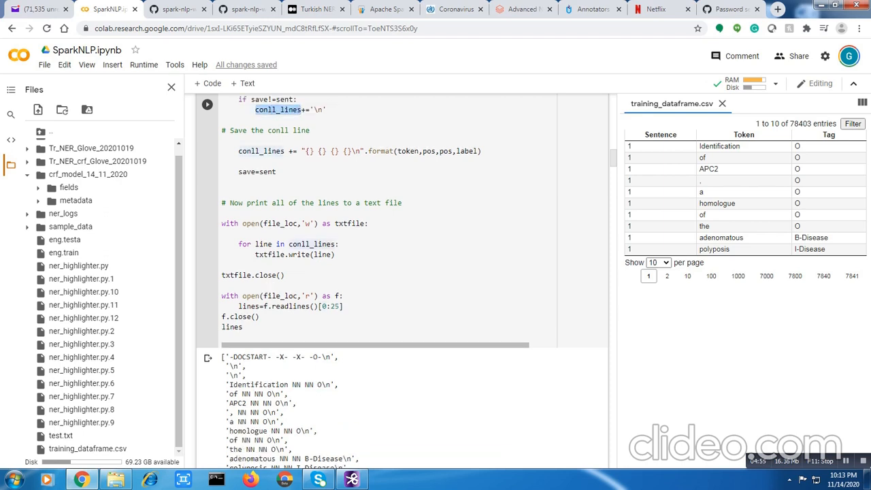
scroll("down", 3)
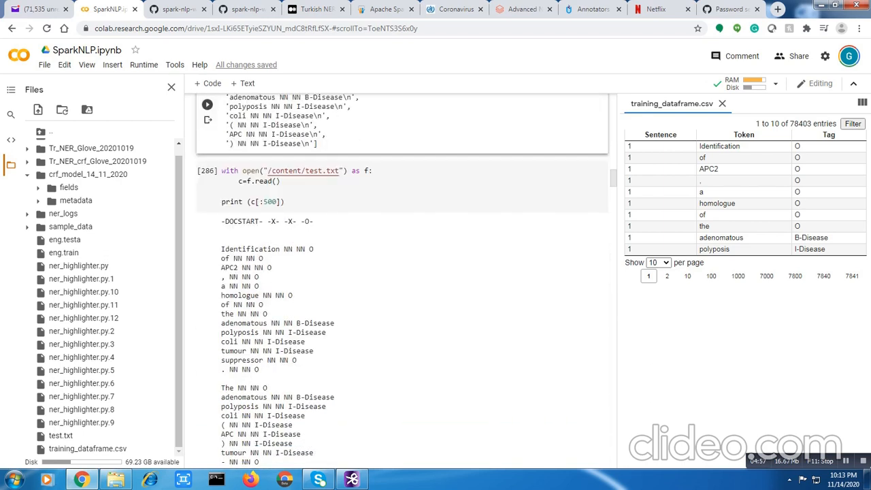
scroll("down", 3)
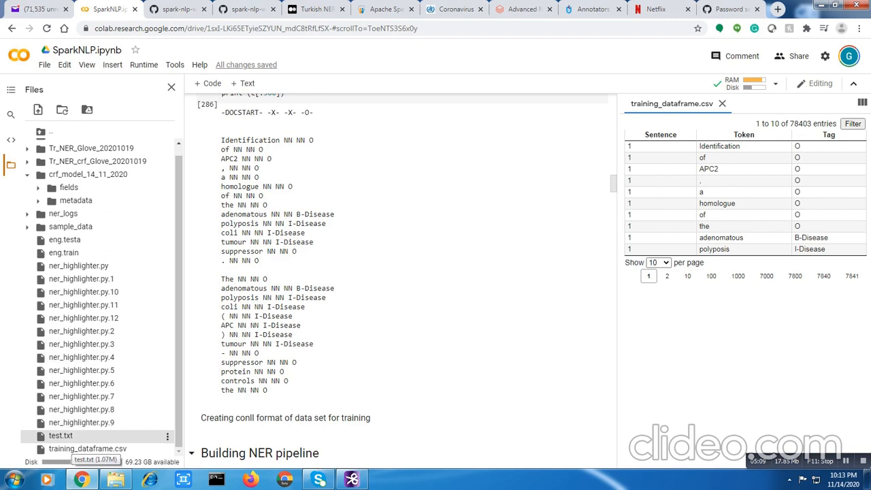
scroll("down", 3)
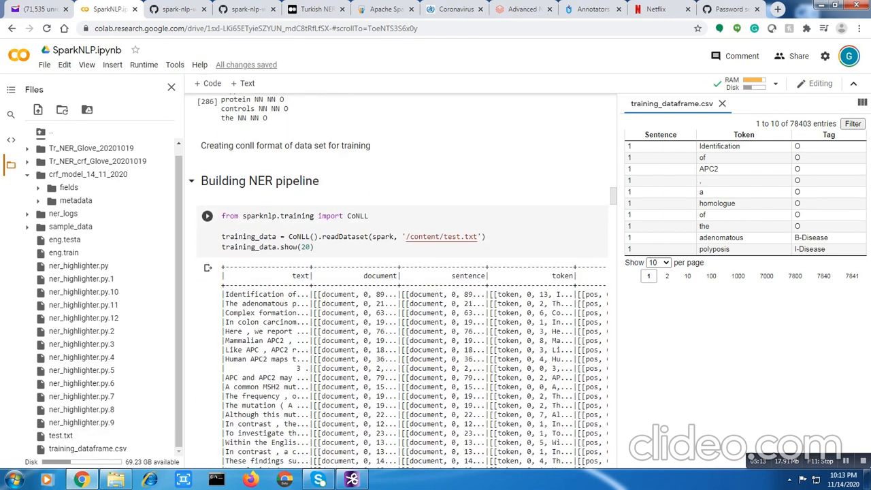
scroll("down", 3)
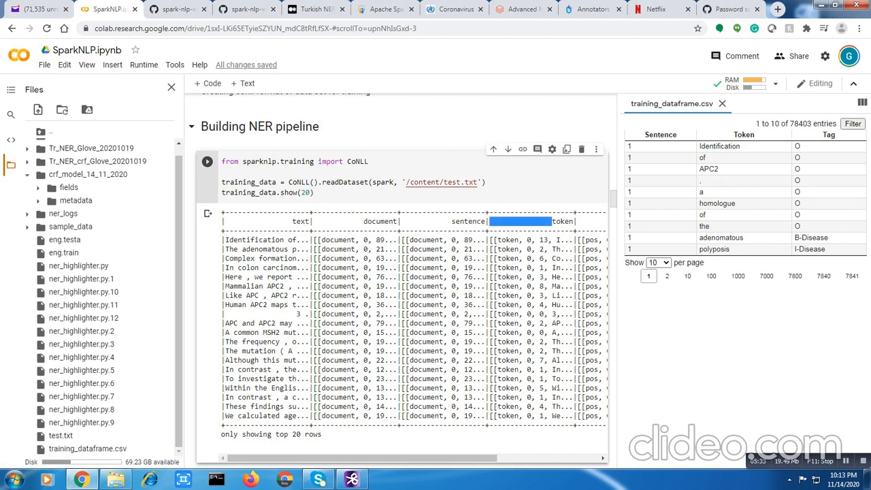
scroll("right", 3)
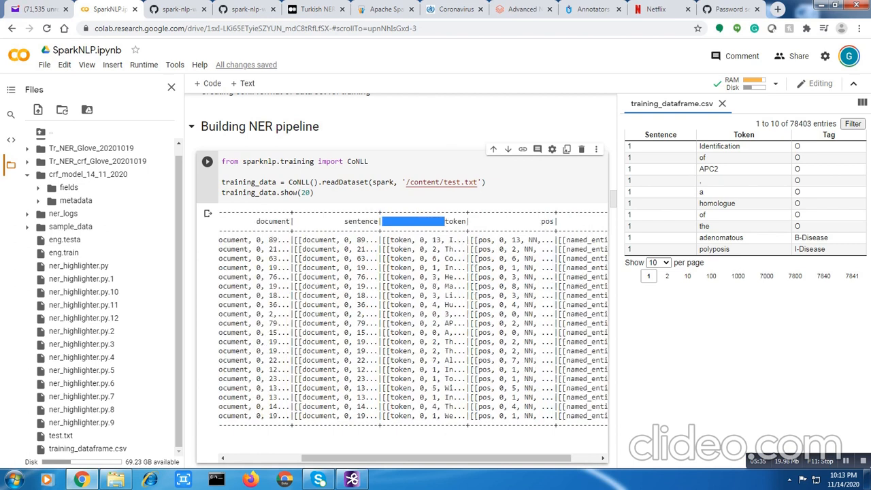
scroll("right", 3)
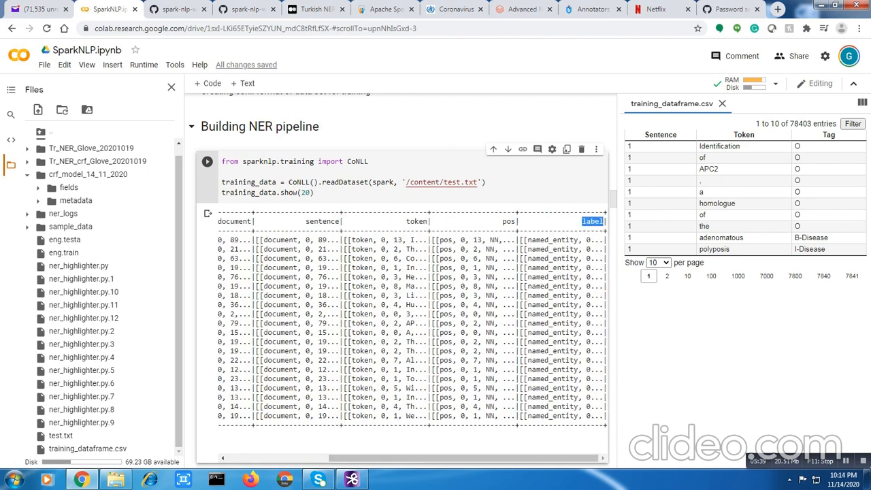
scroll("down", 3)
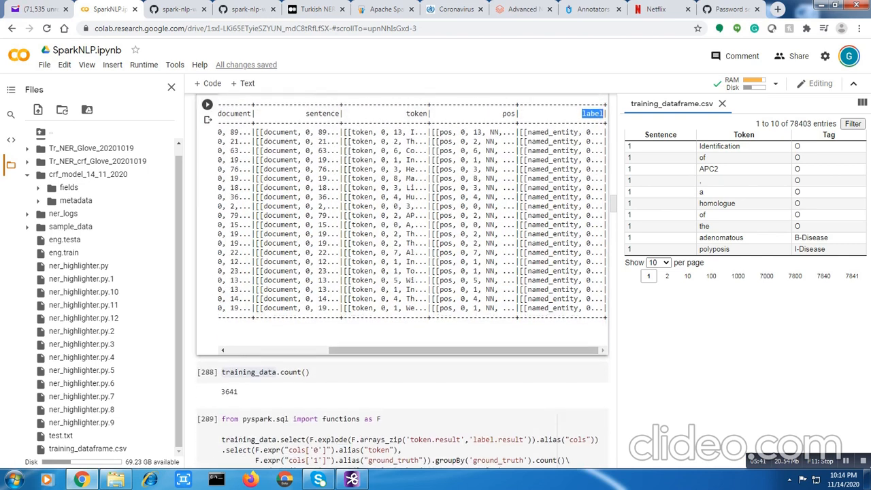
scroll("down", 3)
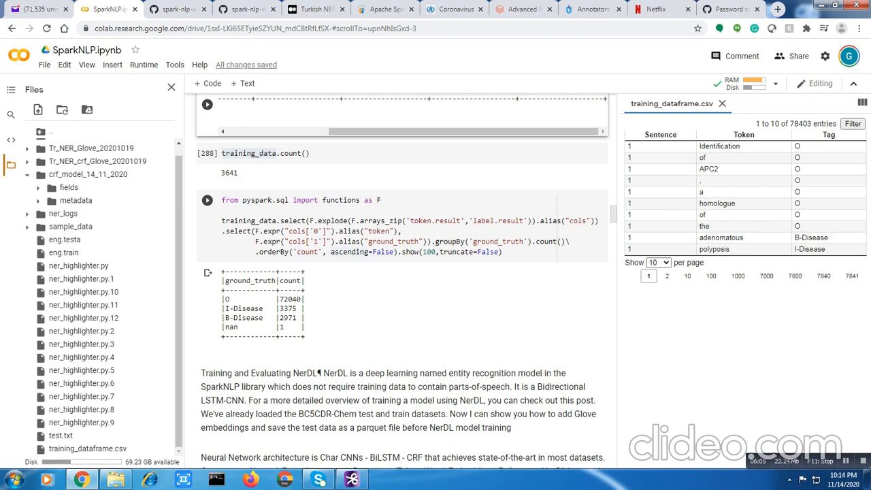
double_click(248, 319)
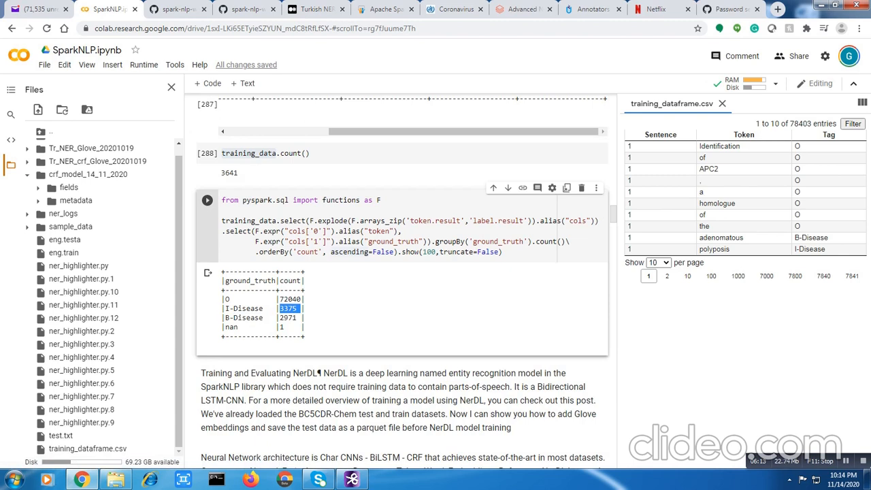
double_click(247, 318)
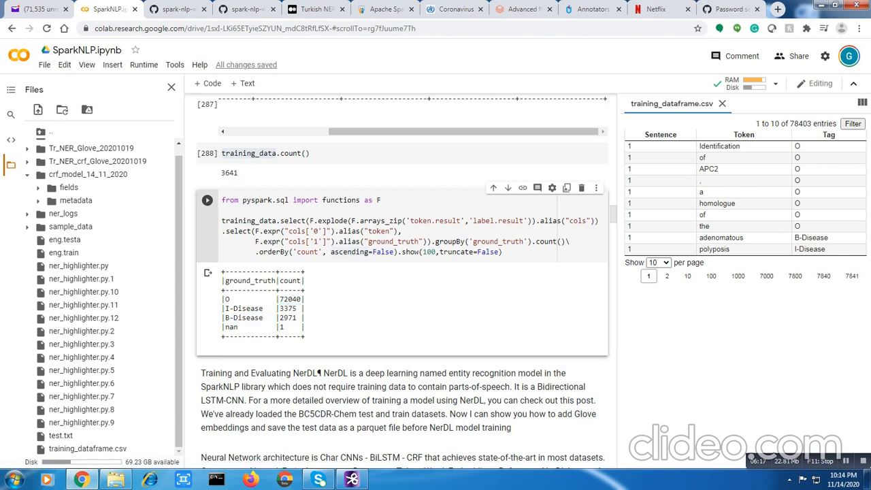
double_click(243, 319)
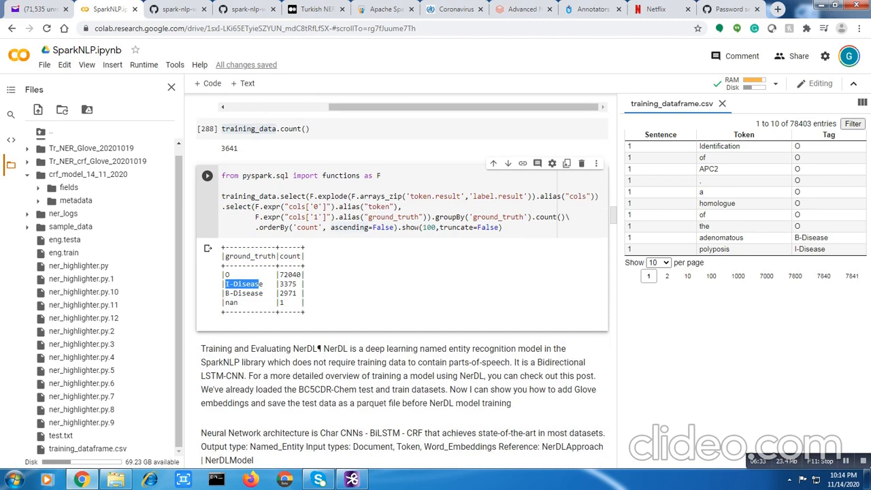
scroll("down", 3)
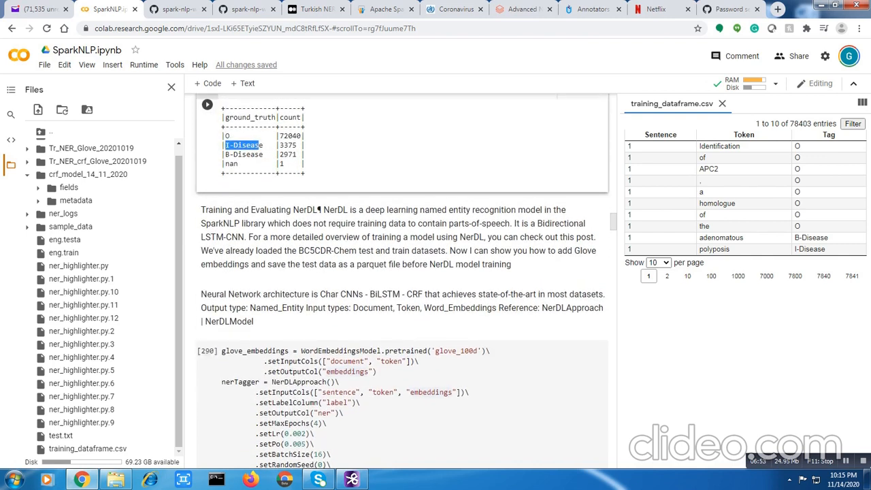
left_click(589, 8)
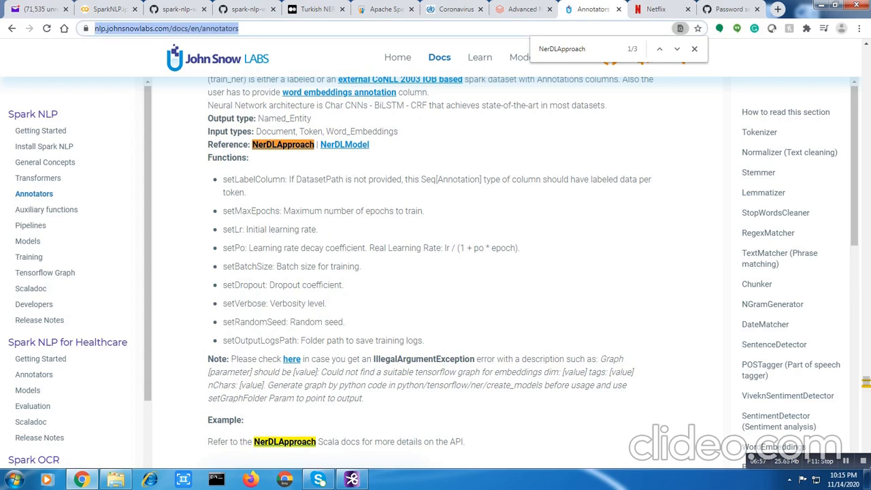
left_click(106, 8)
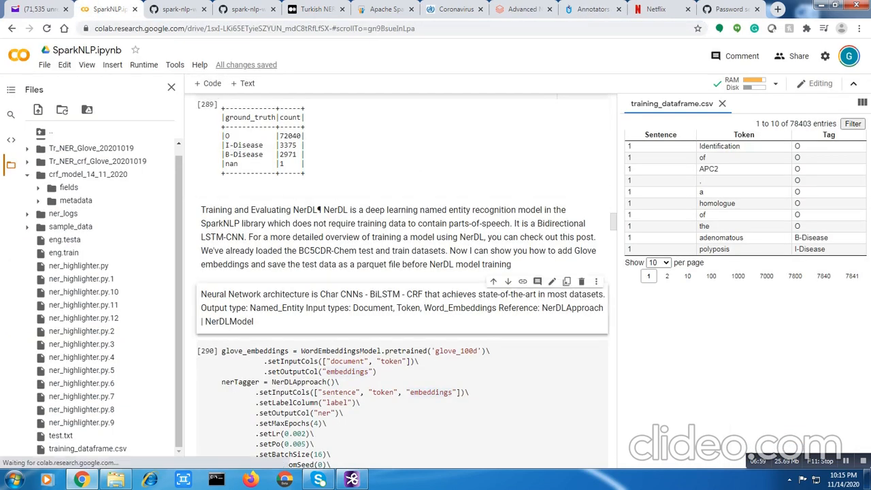
double_click(401, 308)
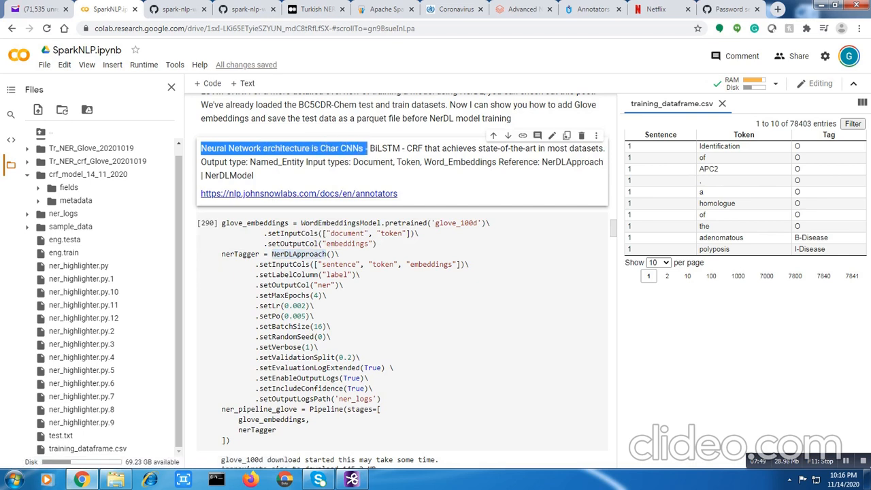
left_click(207, 223)
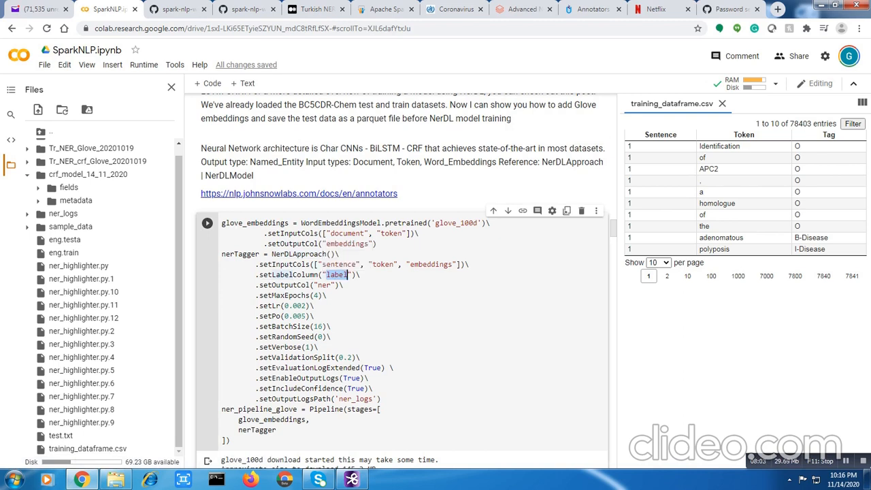
double_click(324, 284)
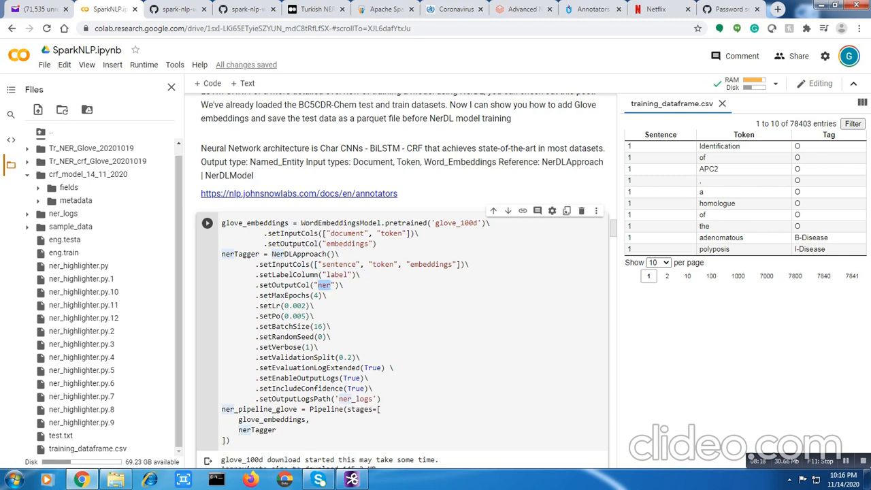
scroll("down", 3)
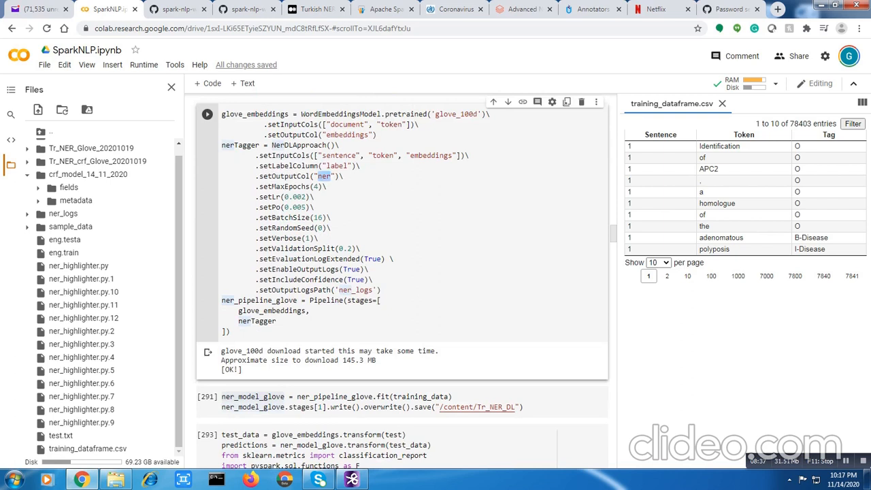
double_click(327, 301)
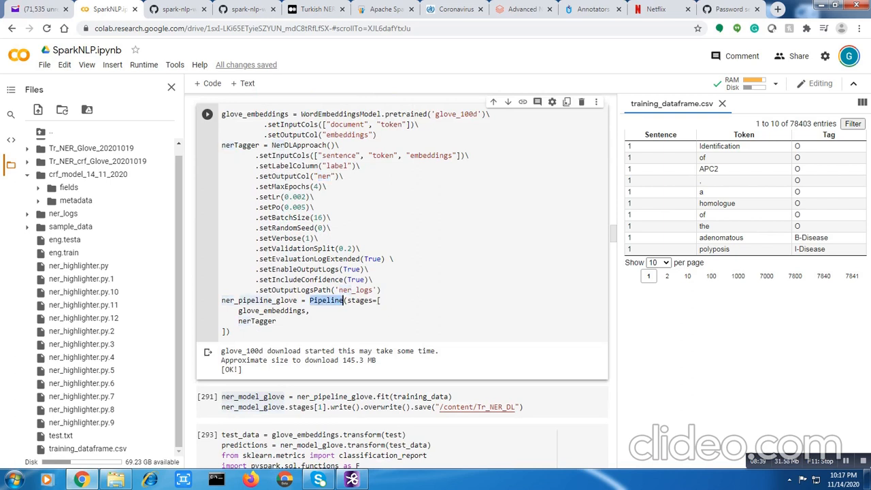
double_click(254, 114)
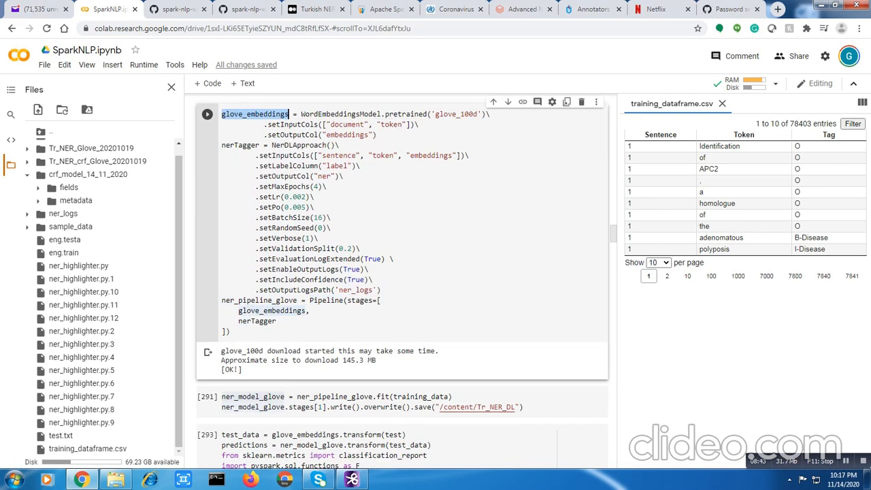
double_click(239, 144)
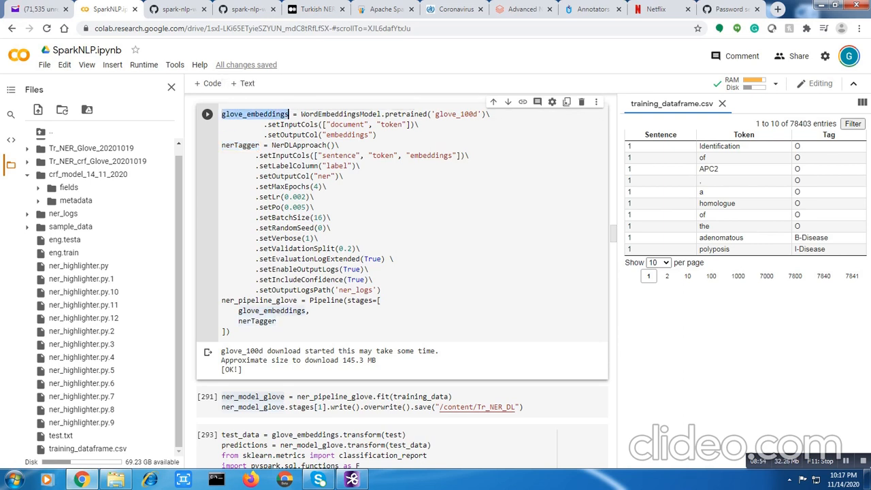
double_click(239, 144)
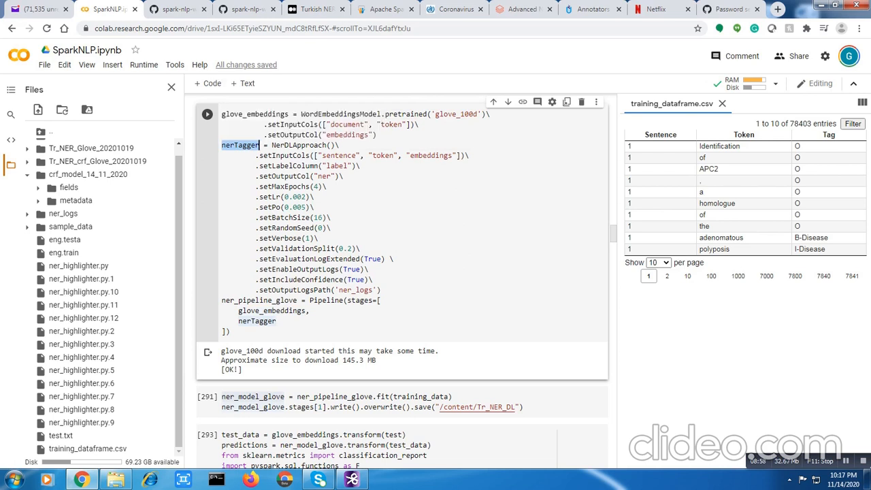
scroll("down", 3)
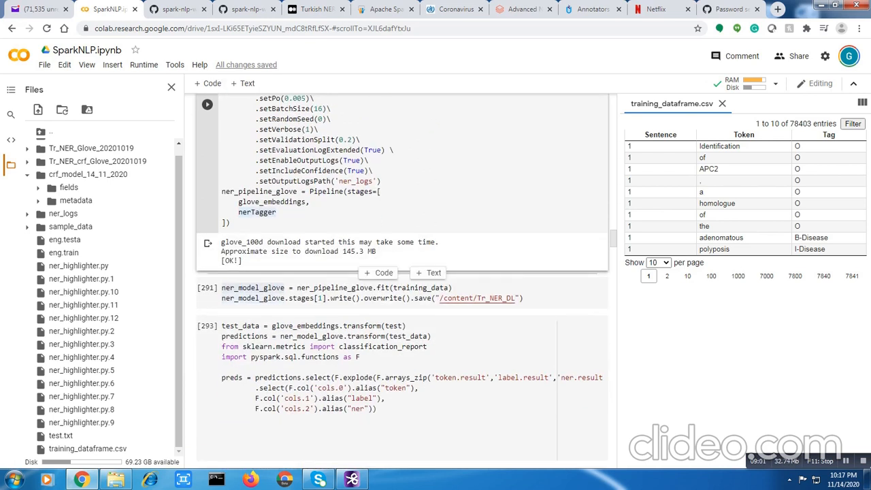
Step: Refresh Files to show the Tr_NER_DL folder, then scroll to the 0.98-accuracy classification report
left_click(207, 287)
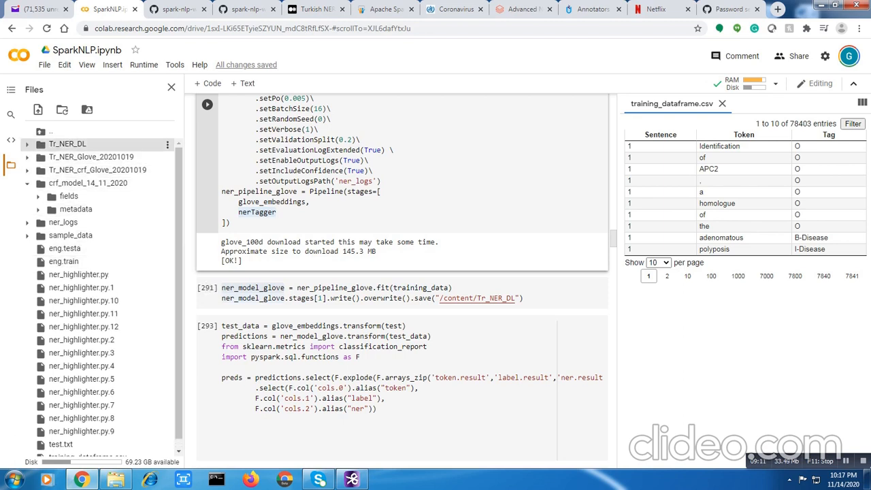
left_click(27, 144)
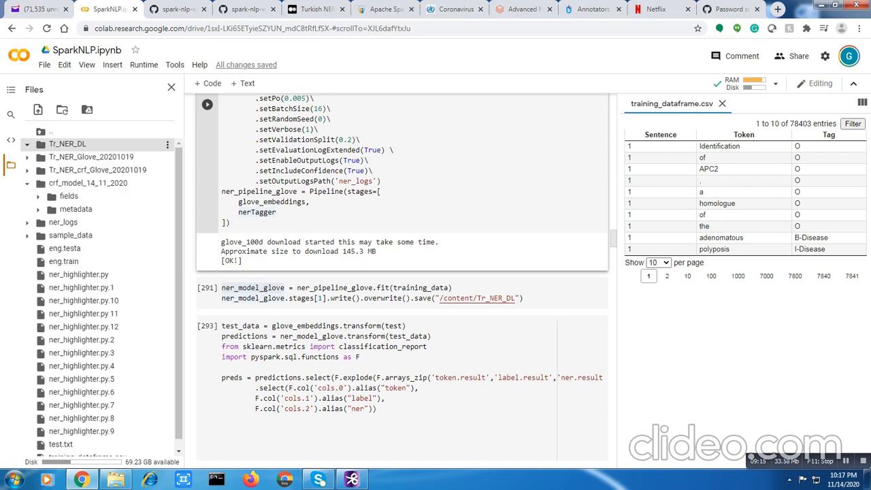
scroll("down", 3)
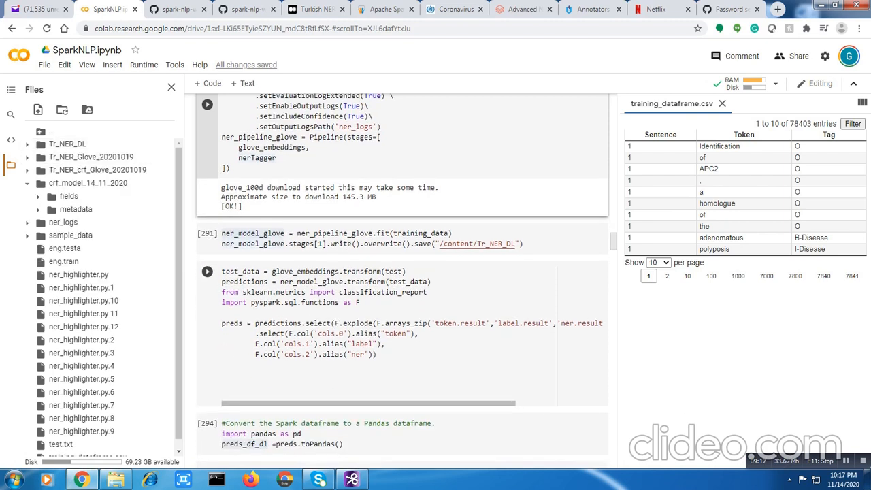
scroll("down", 3)
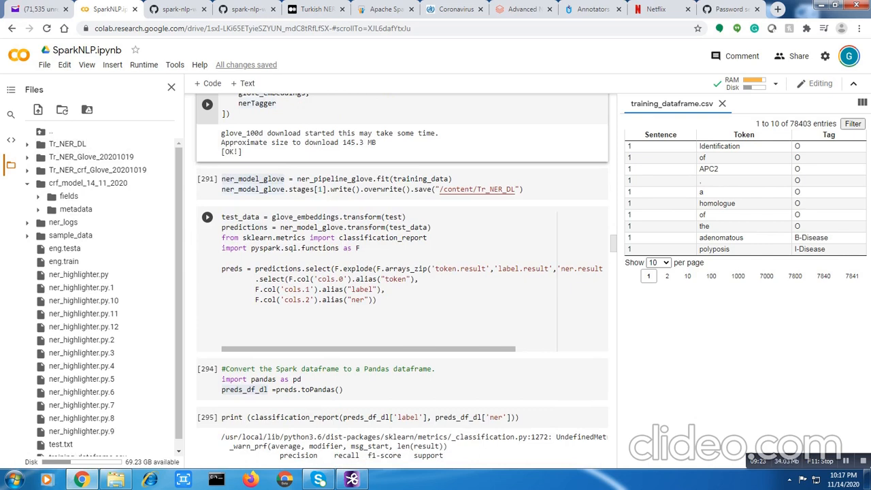
scroll("down", 3)
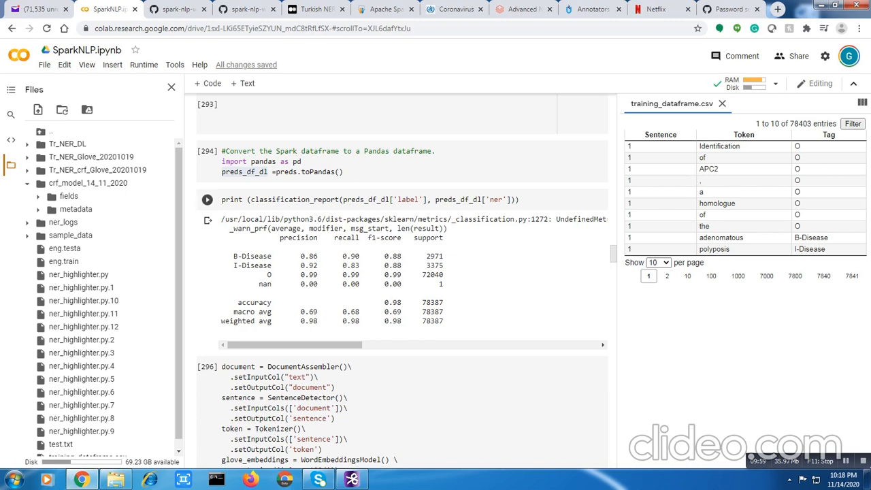
scroll("down", 3)
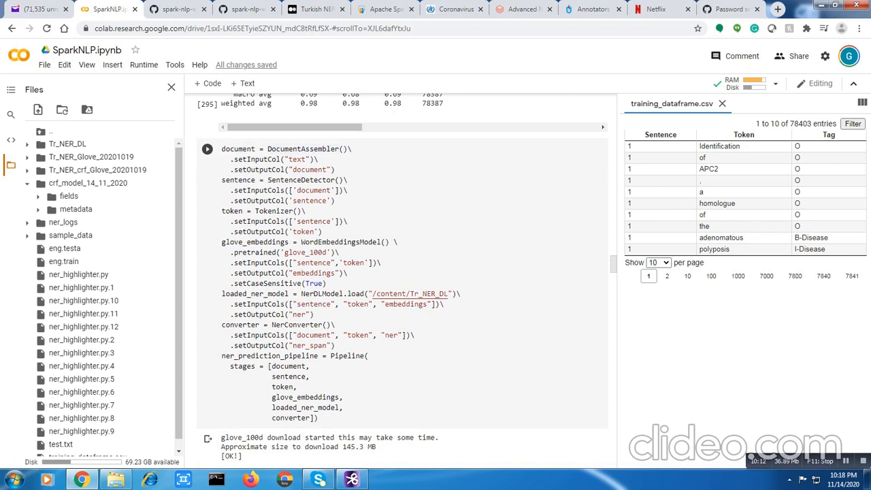
scroll("up", 3)
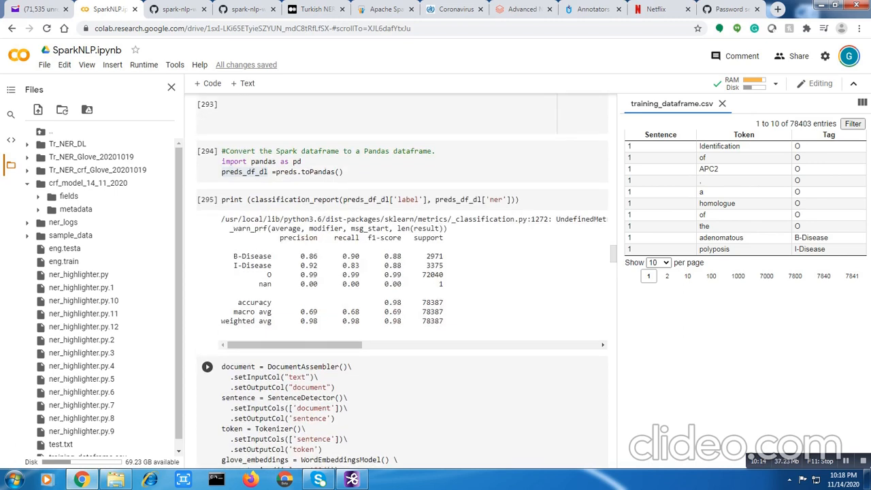
scroll("up", 3)
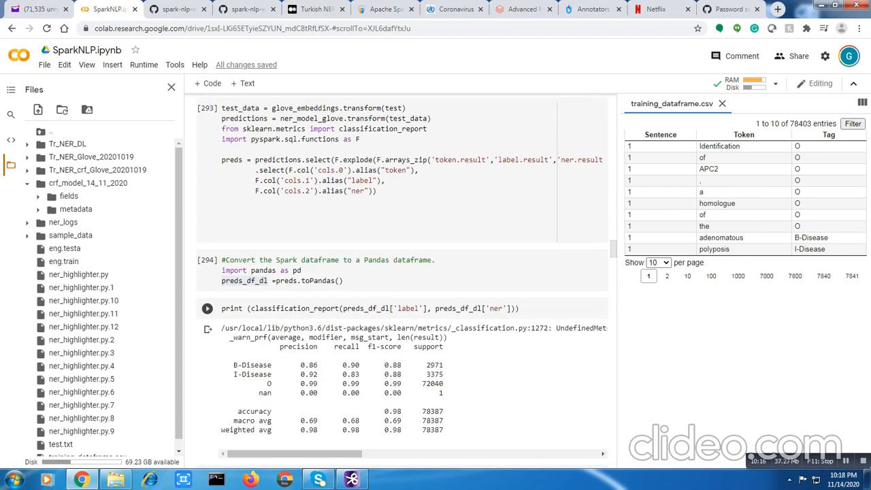
scroll("down", 3)
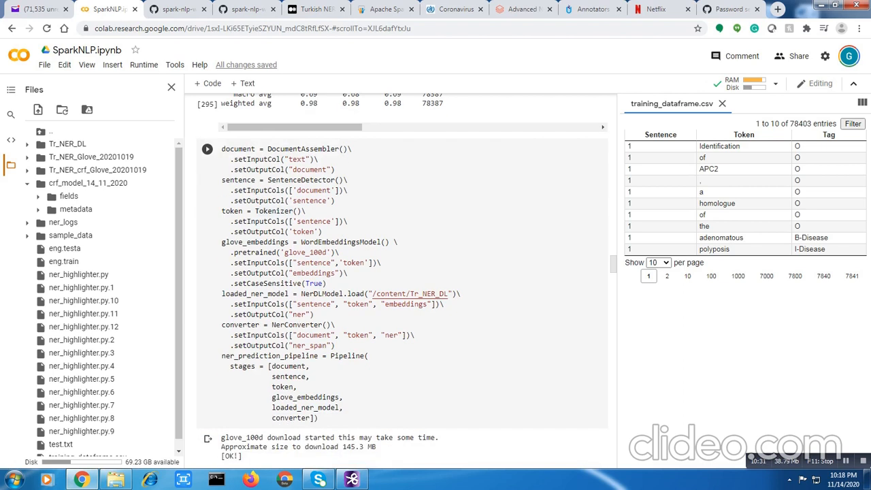
scroll("down", 3)
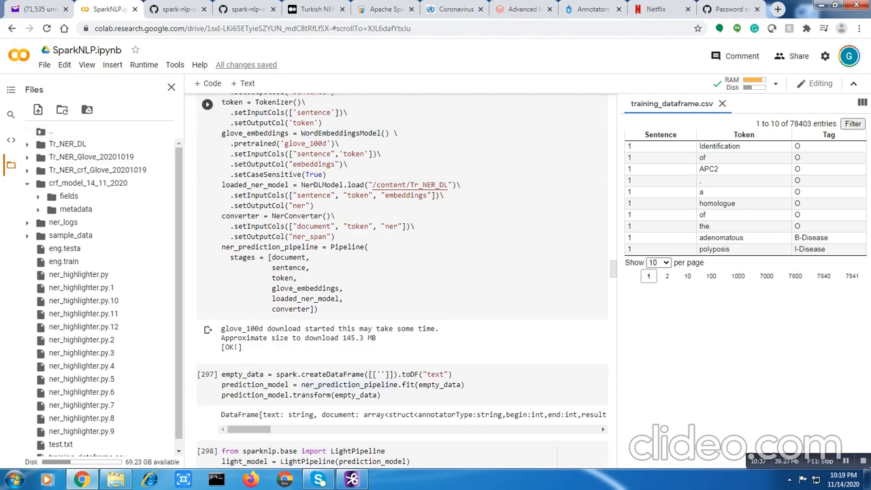
scroll("down", 3)
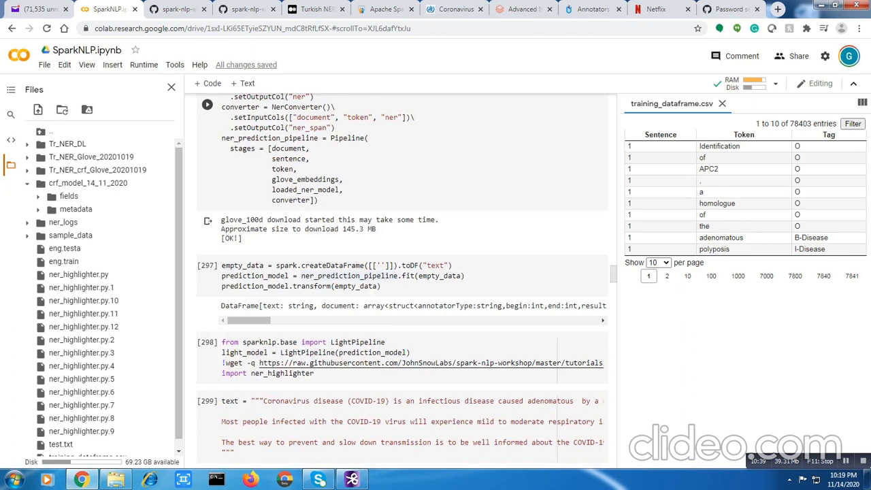
left_click(206, 265)
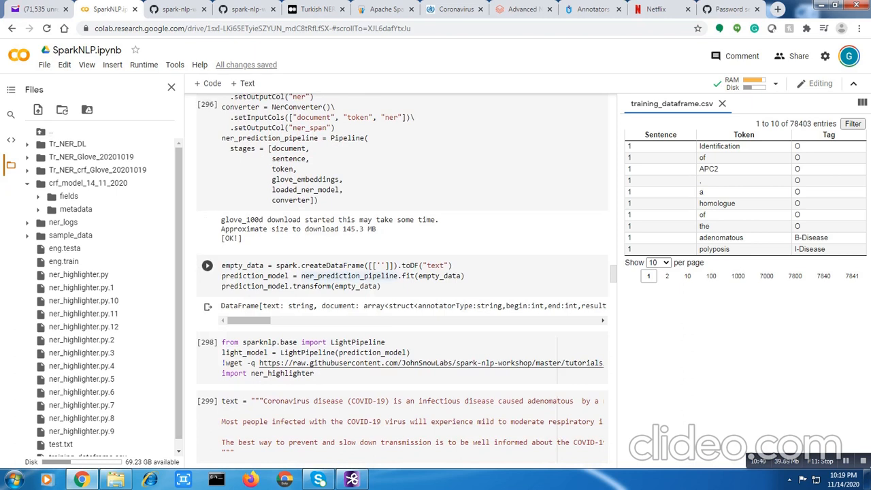
scroll("down", 3)
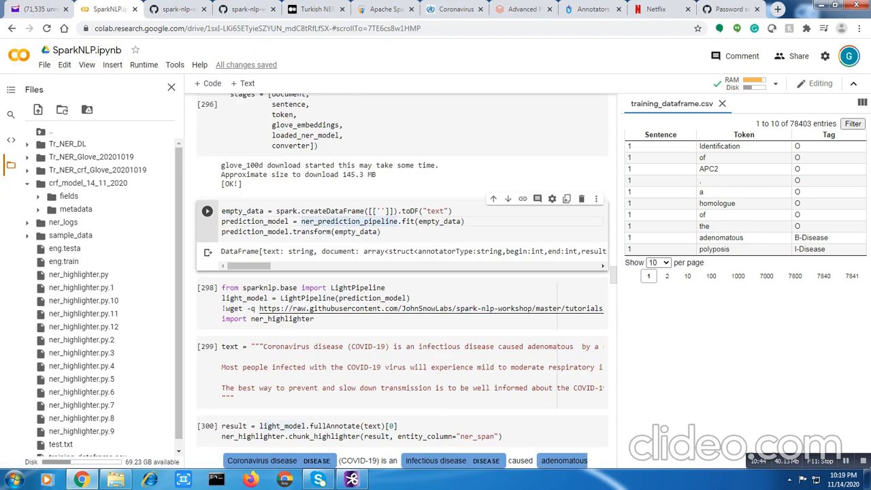
scroll("down", 3)
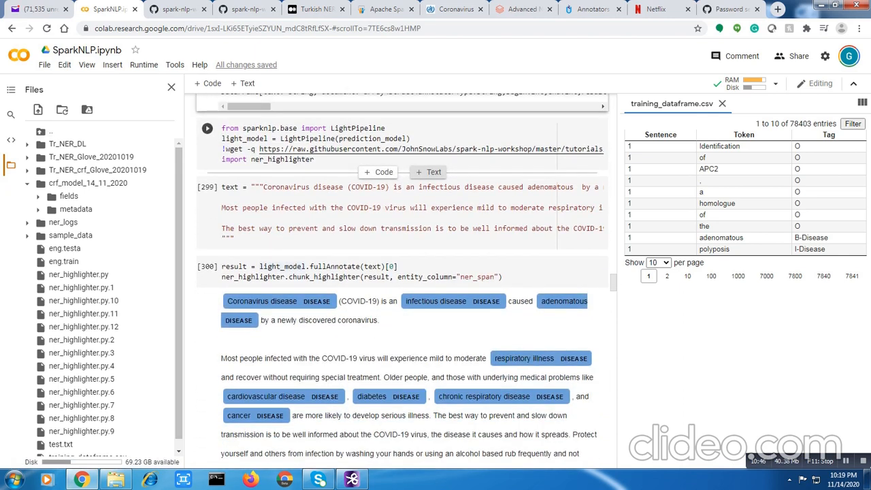
scroll("up", 3)
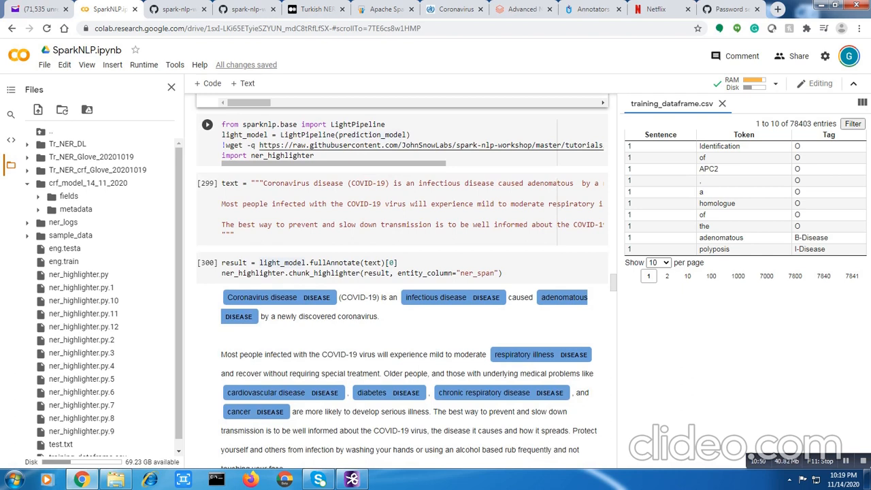
scroll("up", 3)
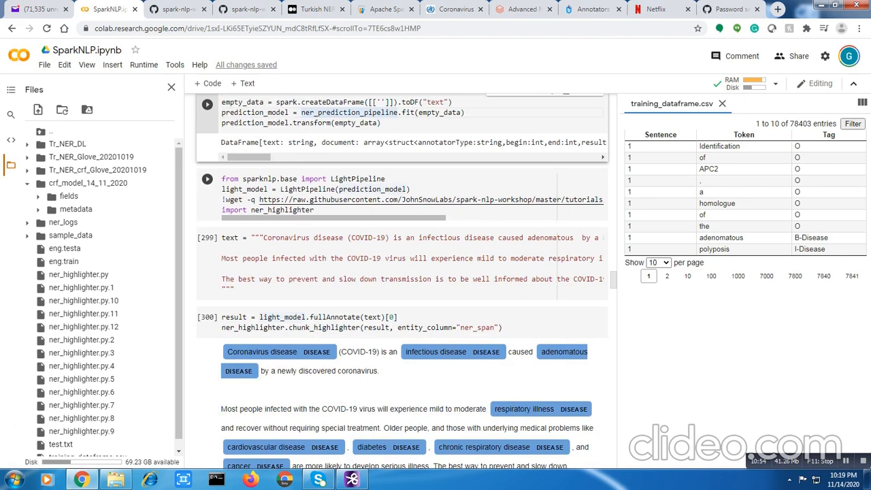
scroll("down", 3)
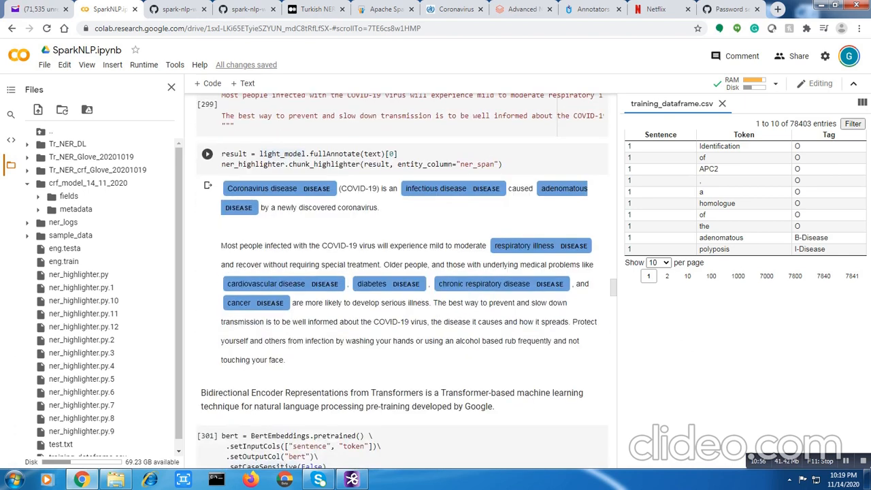
scroll("up", 3)
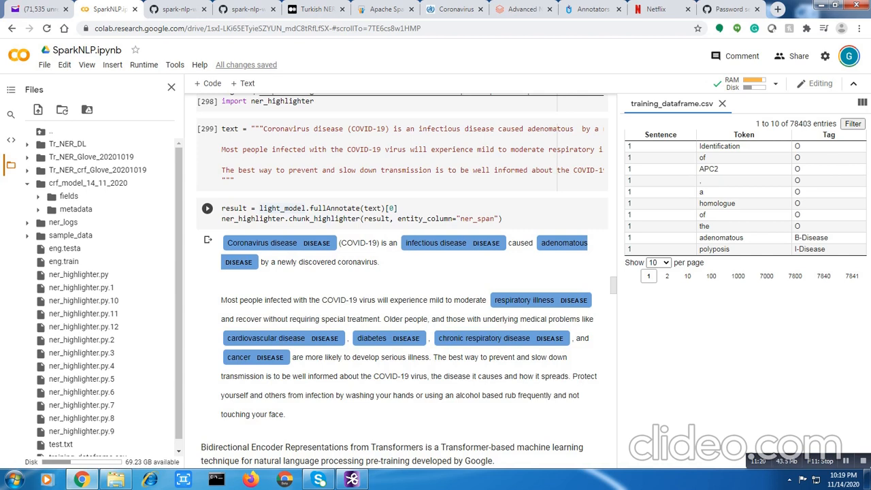
scroll("down", 3)
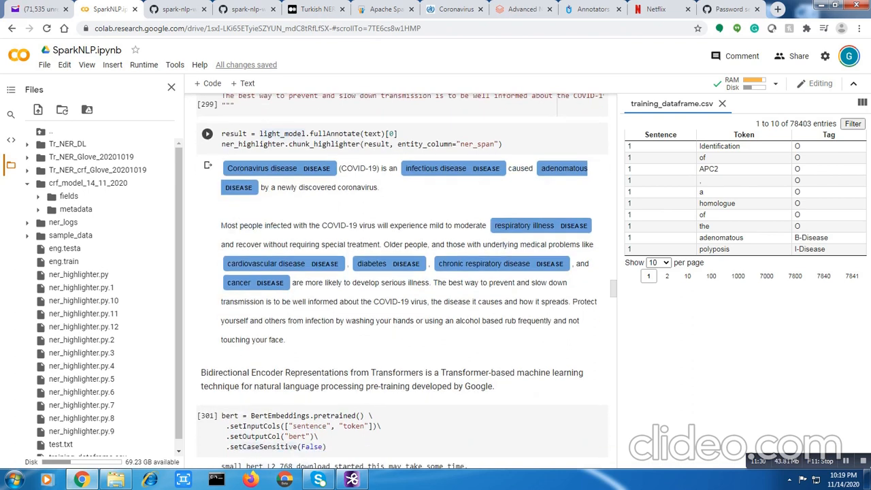
scroll("down", 3)
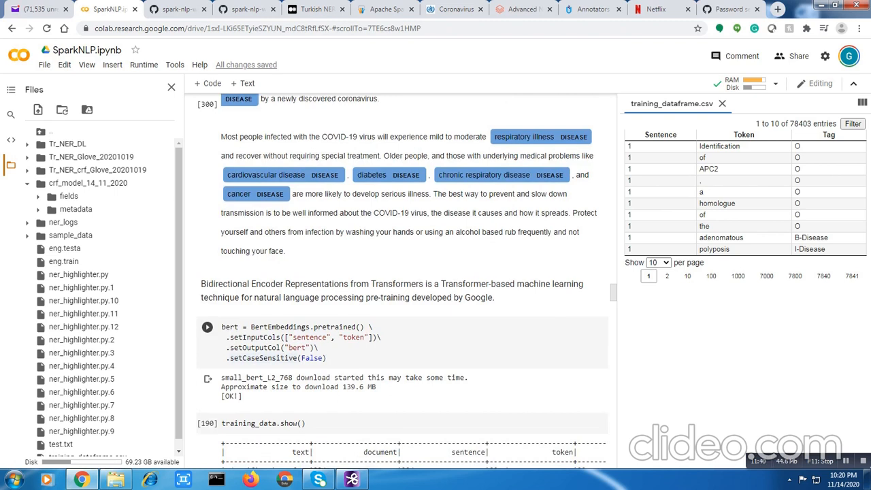
scroll("down", 3)
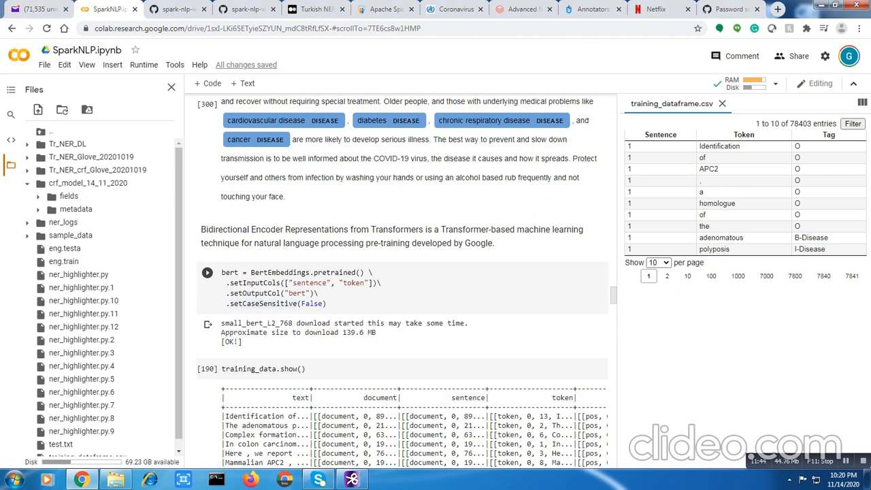
scroll("down", 3)
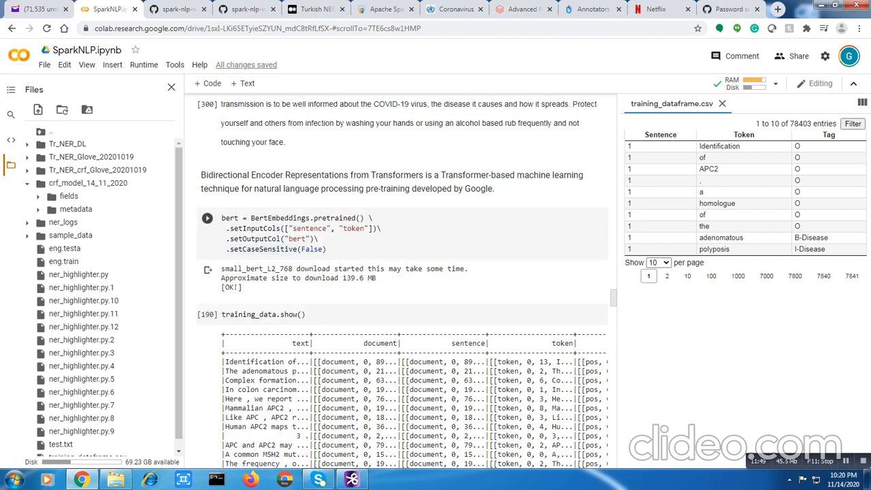
scroll("down", 3)
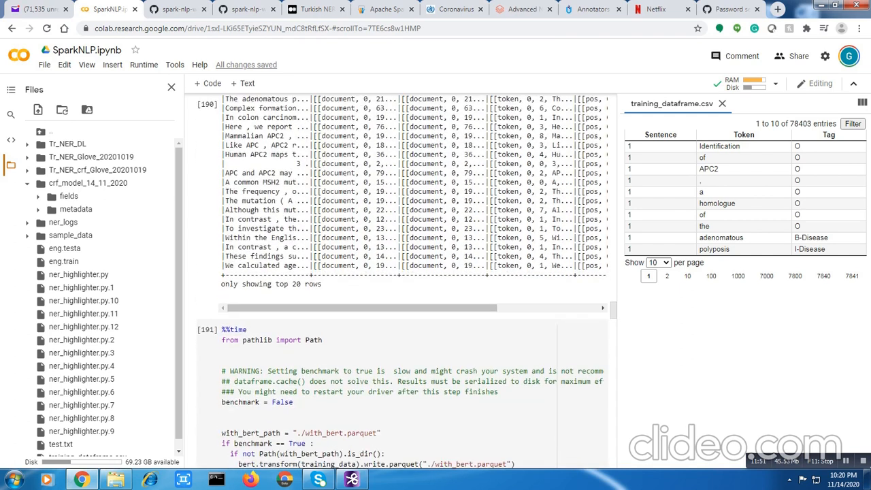
scroll("down", 3)
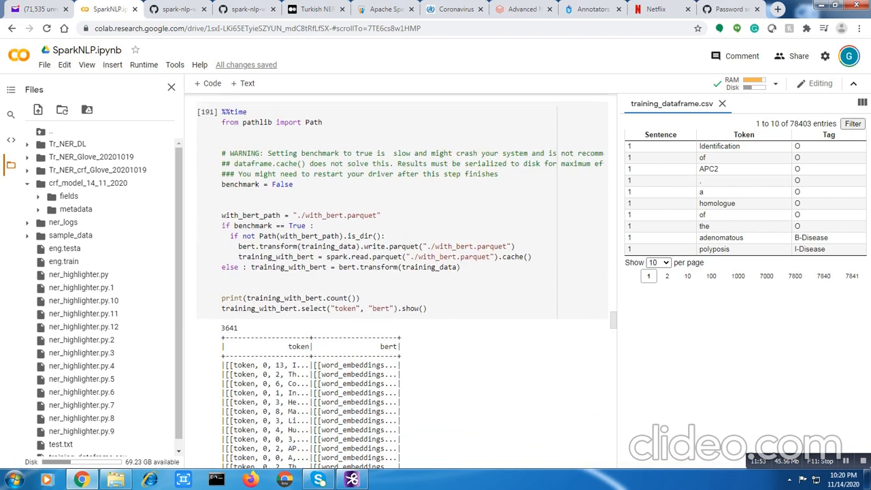
scroll("down", 3)
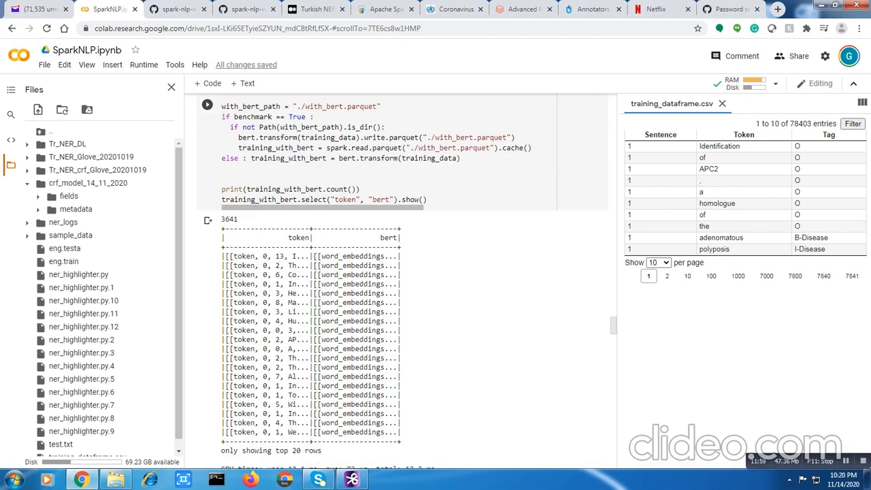
scroll("down", 3)
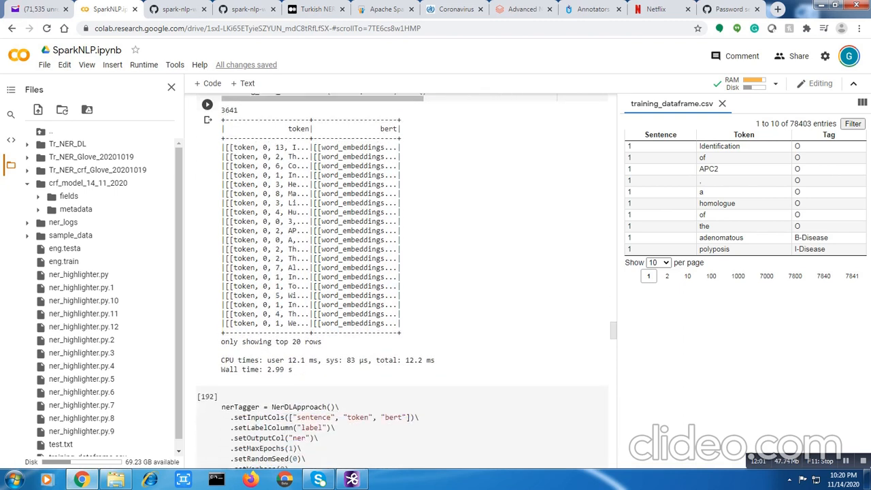
scroll("down", 3)
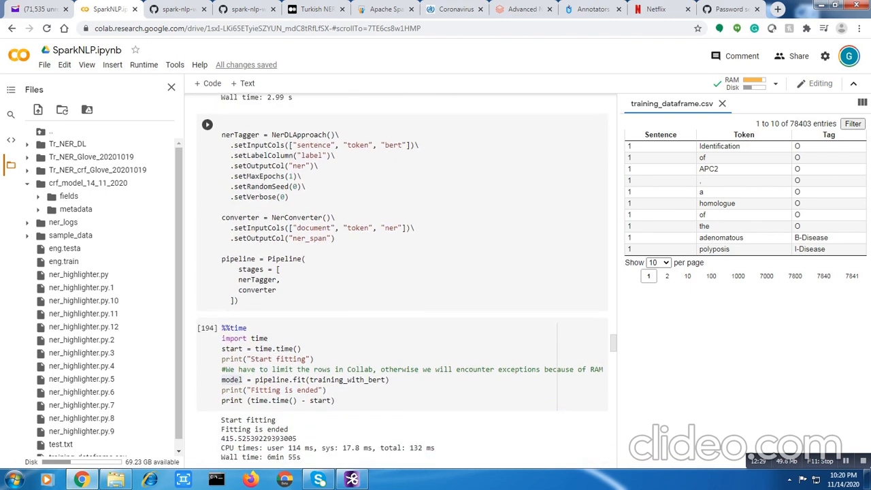
scroll("up", 3)
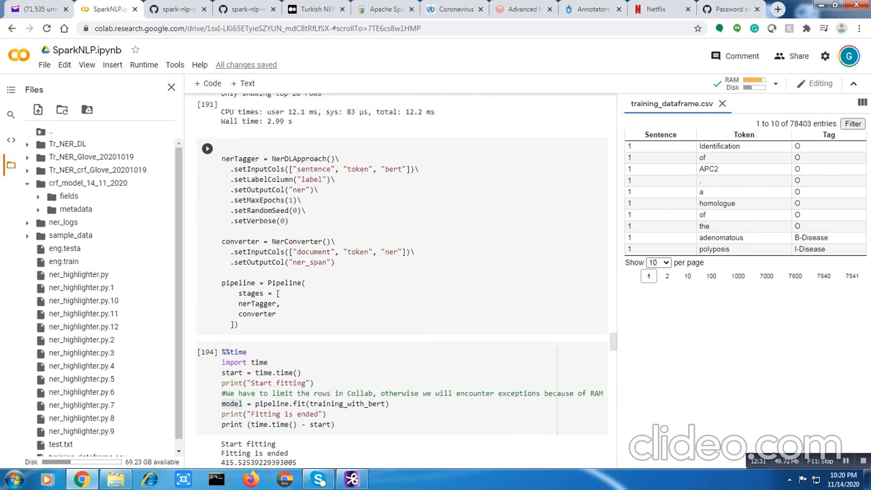
scroll("up", 3)
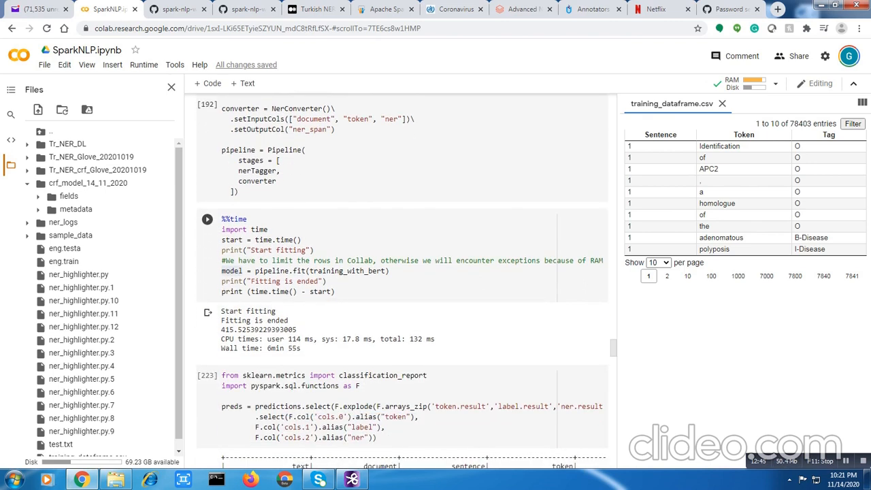
scroll("down", 3)
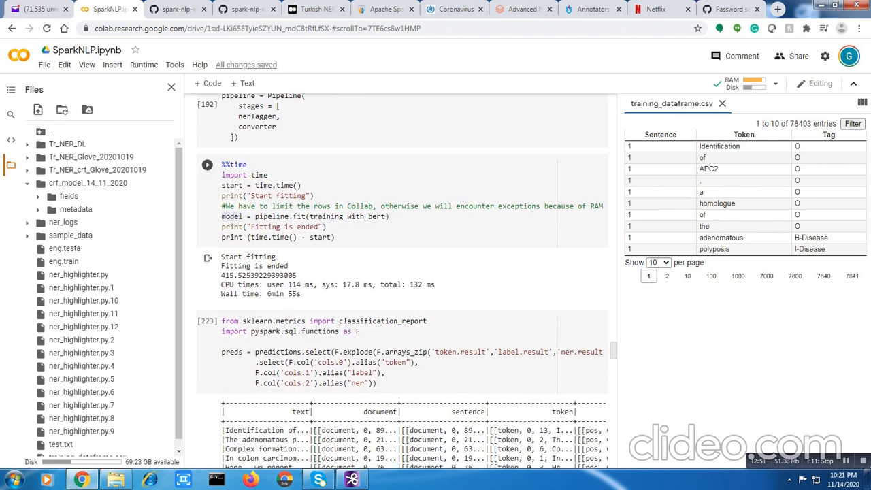
scroll("down", 3)
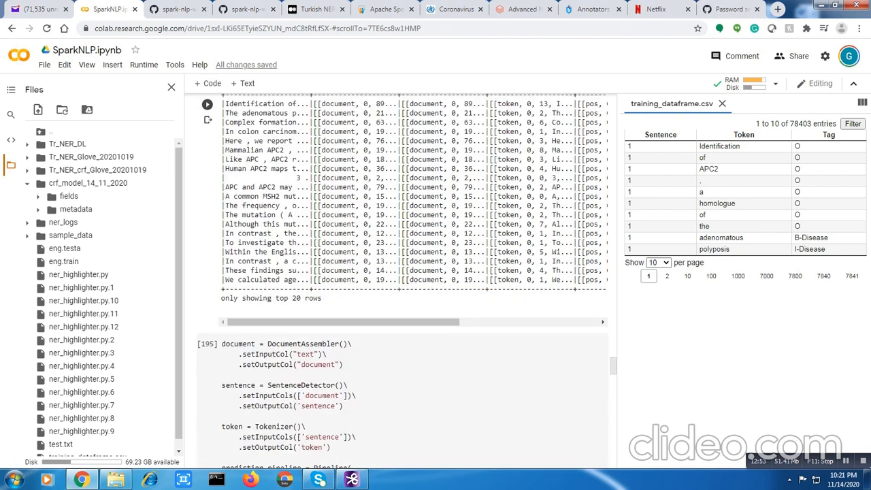
scroll("down", 3)
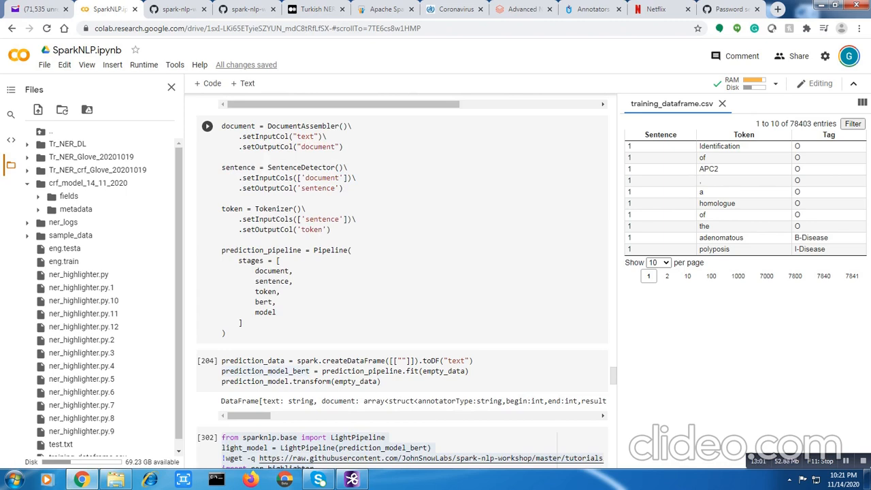
scroll("down", 3)
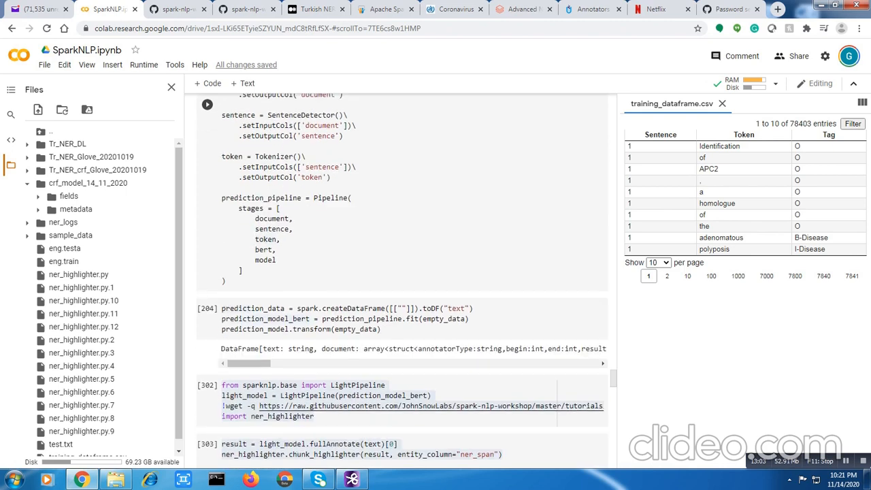
scroll("down", 3)
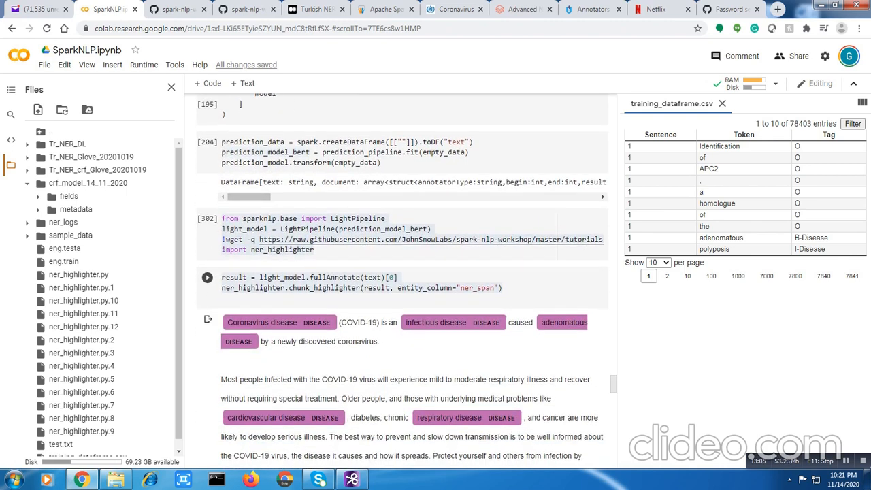
scroll("down", 3)
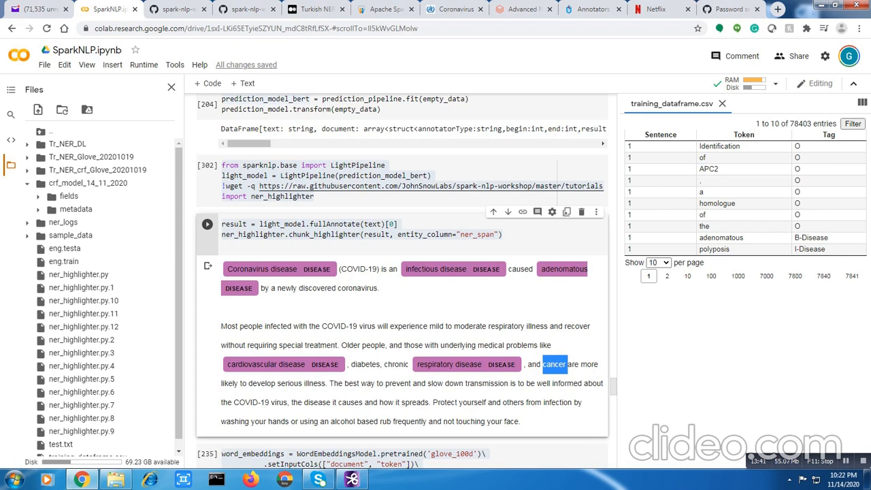
scroll("down", 3)
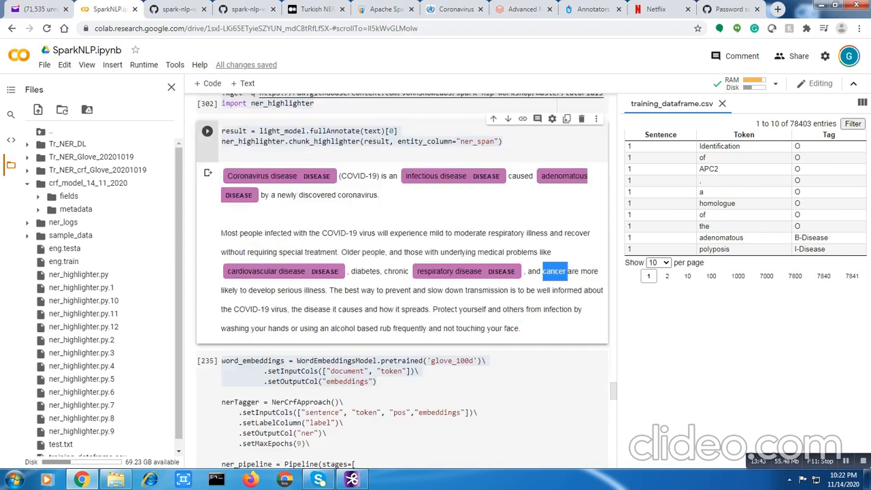
scroll("up", 3)
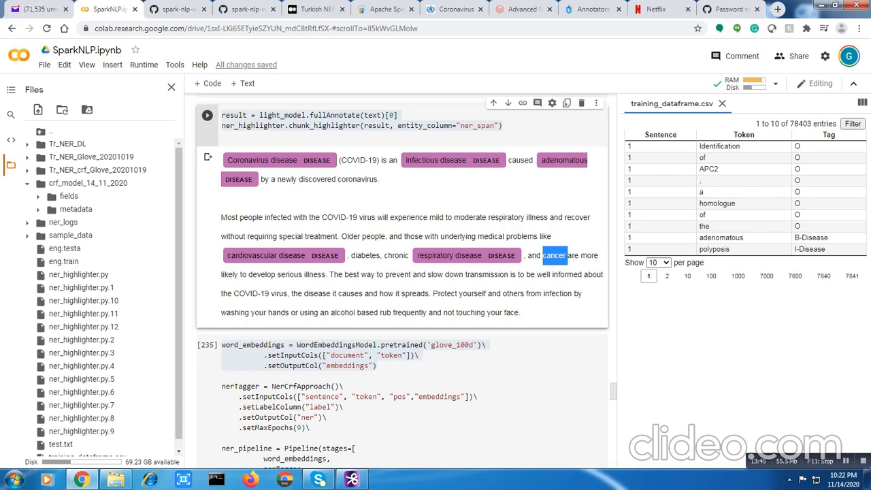
scroll("down", 3)
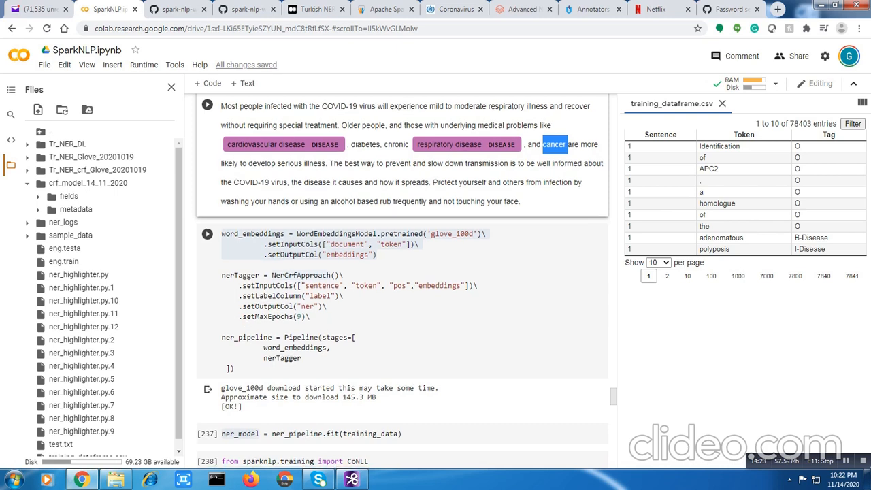
scroll("down", 3)
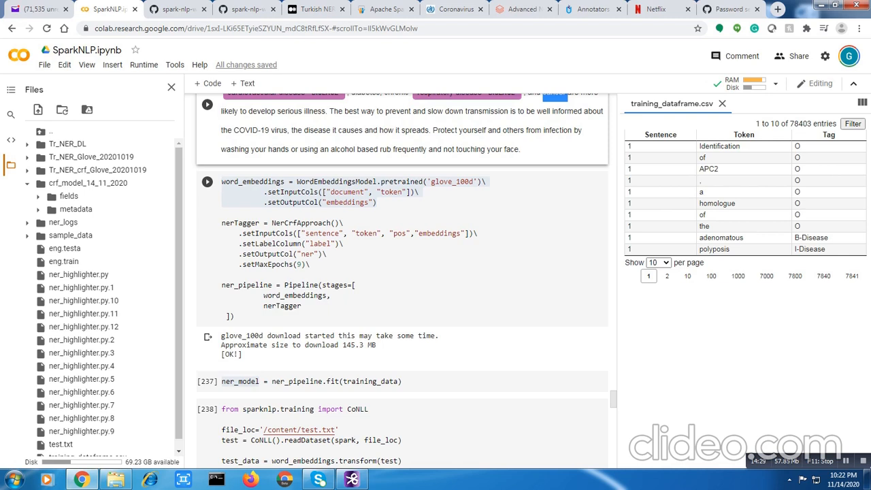
scroll("down", 3)
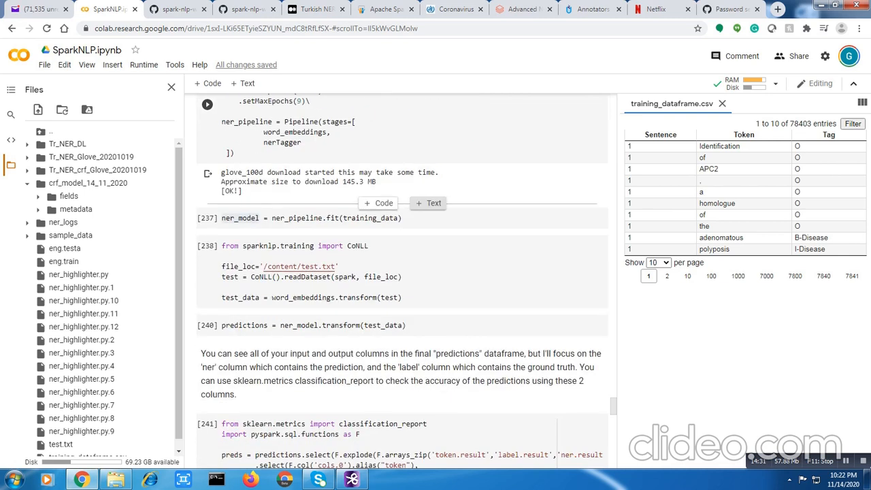
scroll("down", 3)
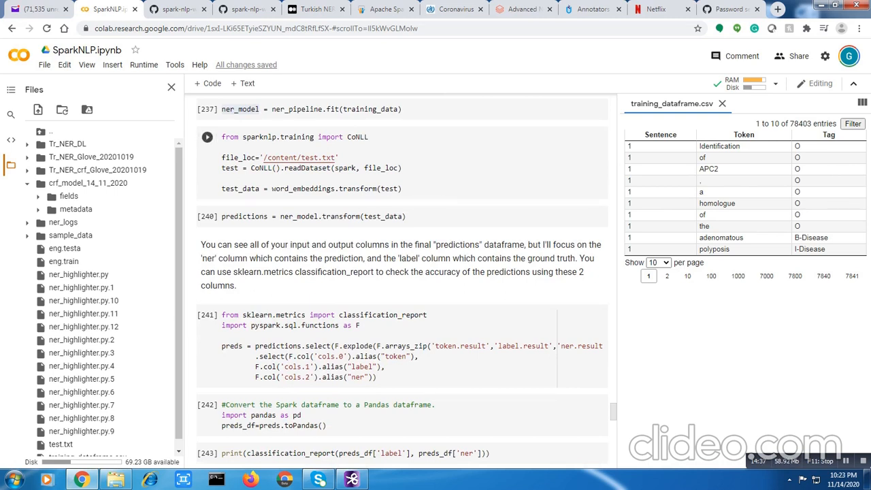
scroll("down", 3)
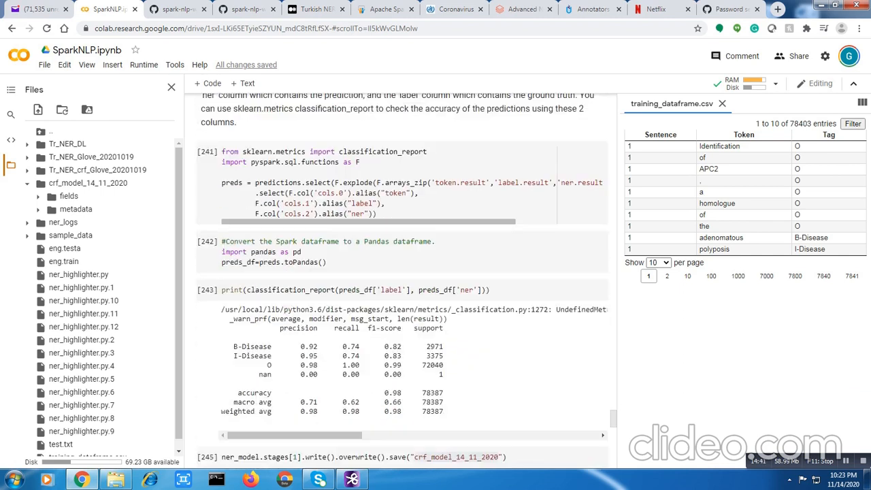
scroll("down", 3)
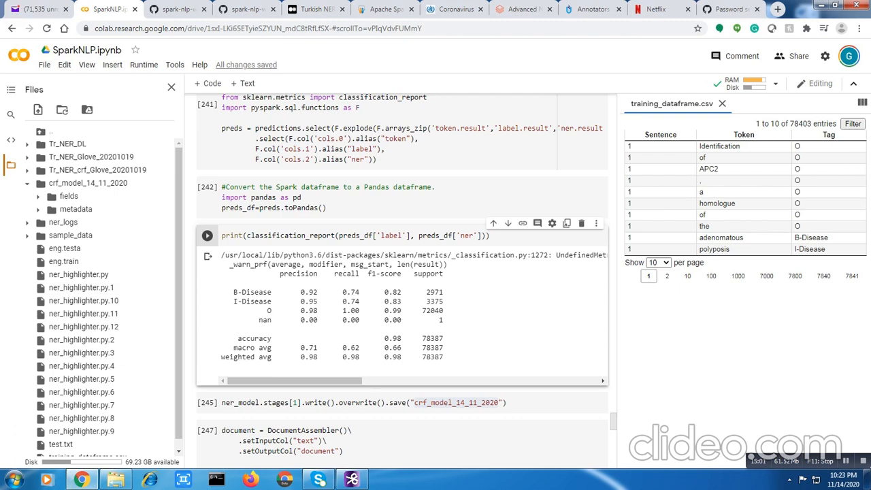
scroll("down", 3)
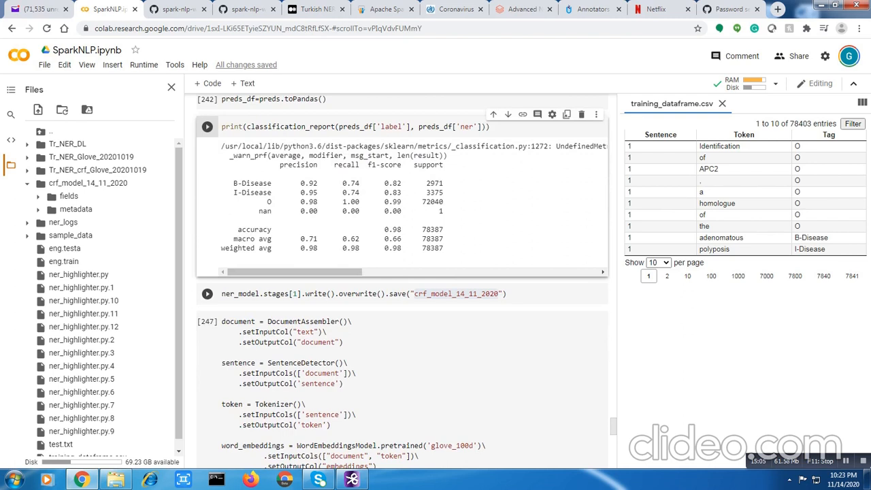
scroll("down", 3)
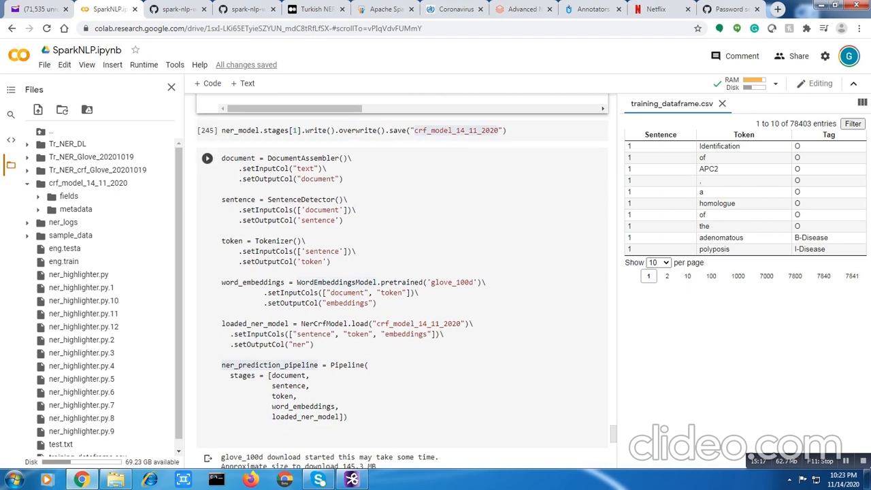
scroll("down", 3)
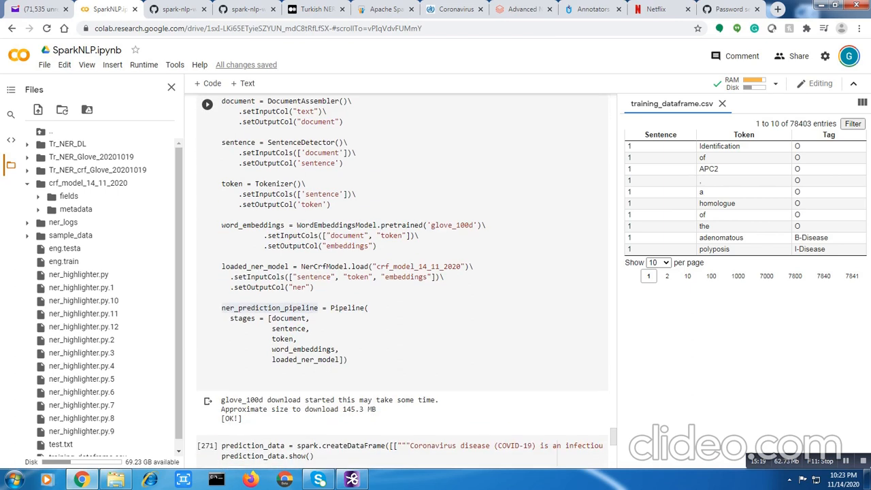
scroll("down", 3)
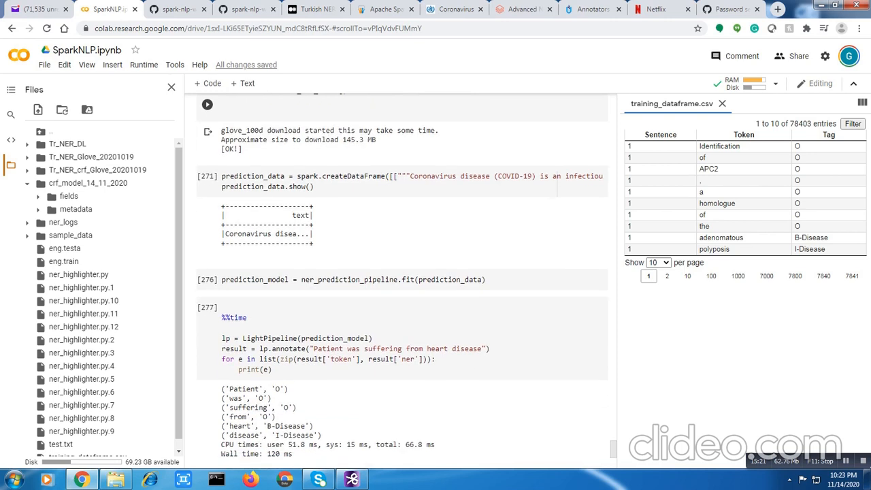
scroll("down", 3)
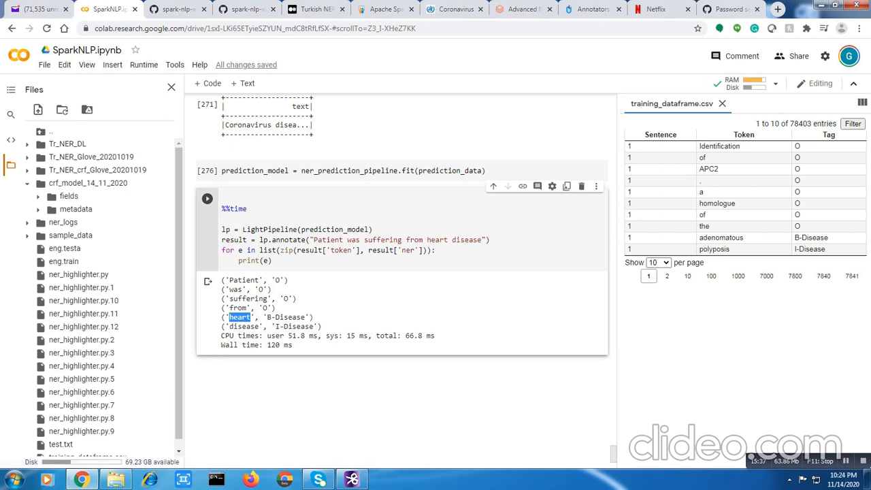
double_click(242, 327)
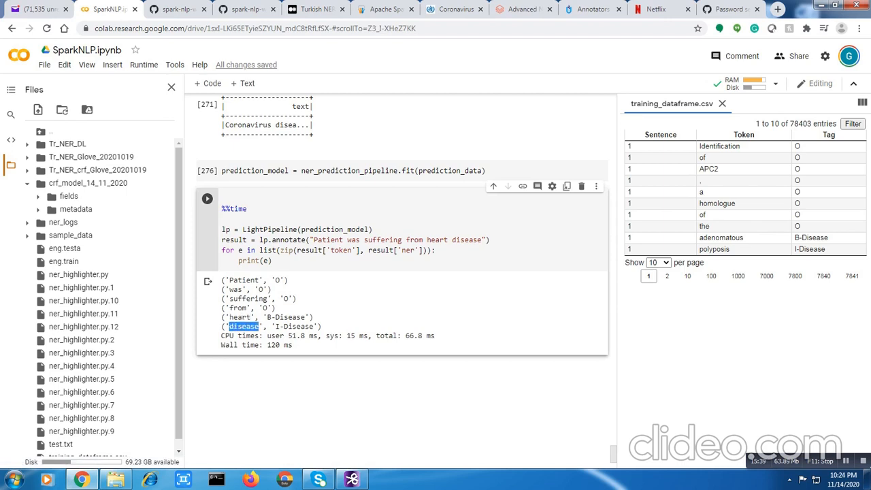